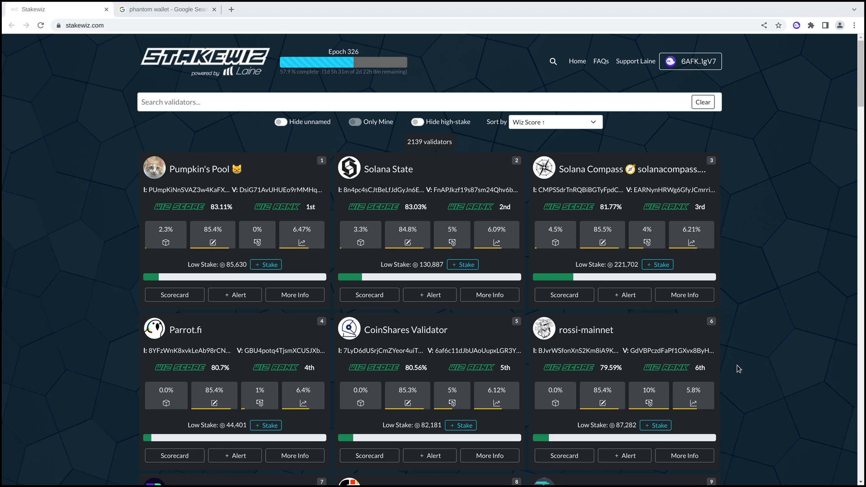
mouse_move(83, 311)
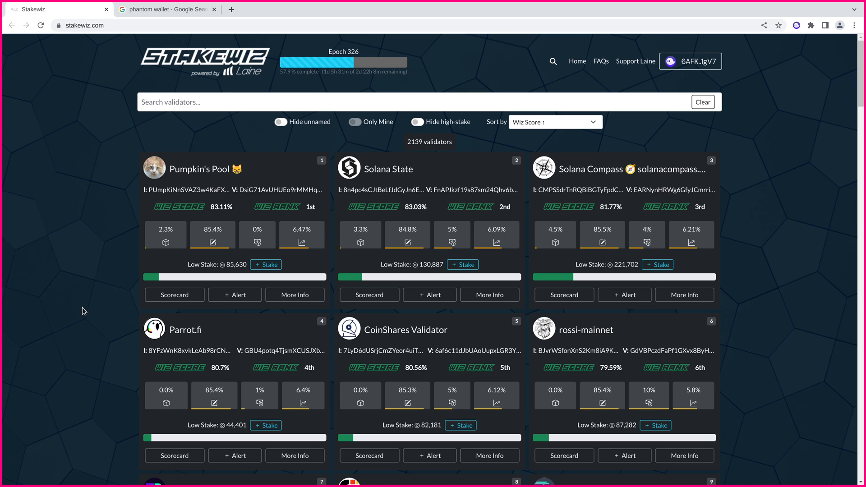
Step: From the Google results reach phantom.app's download page and reveal the Phantom for Desktop browser list
left_click(166, 9)
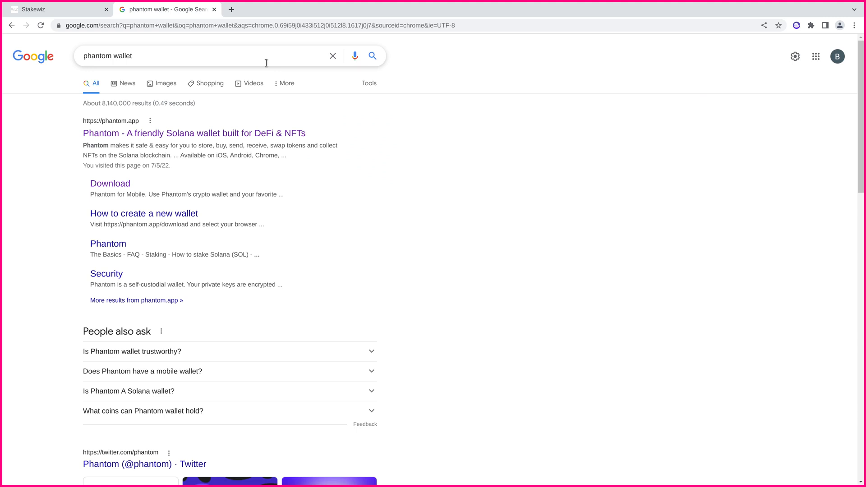
mouse_move(194, 133)
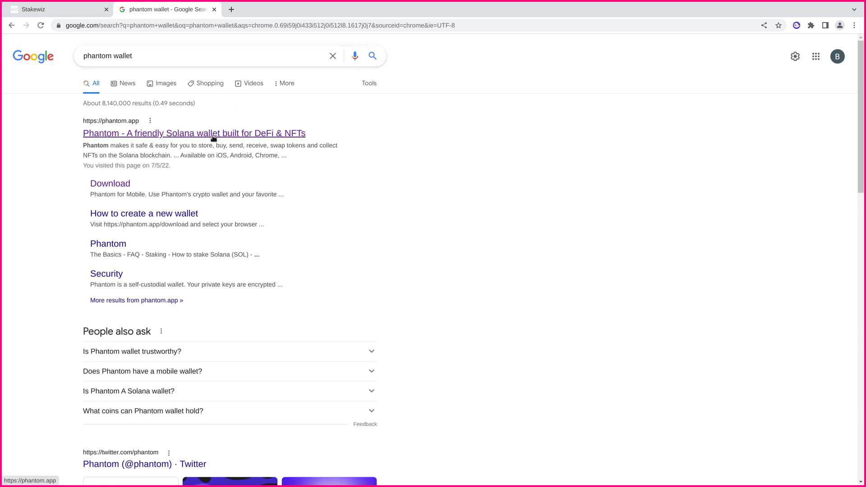
left_click(193, 133)
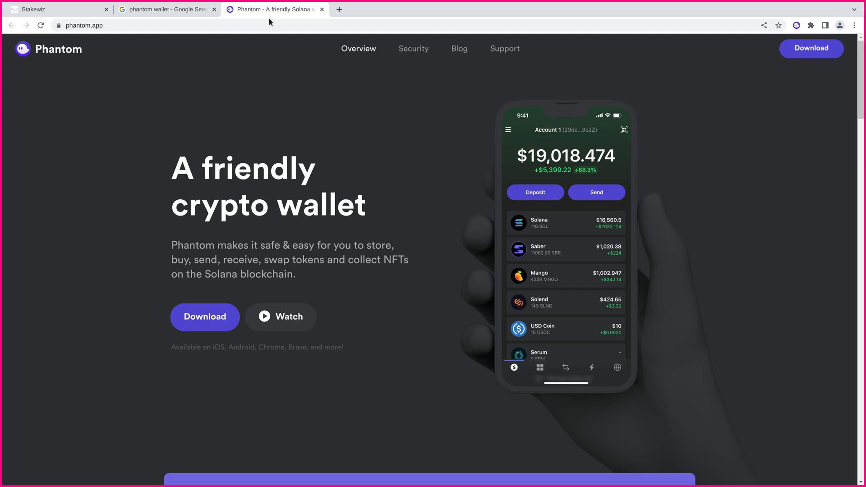
mouse_move(205, 317)
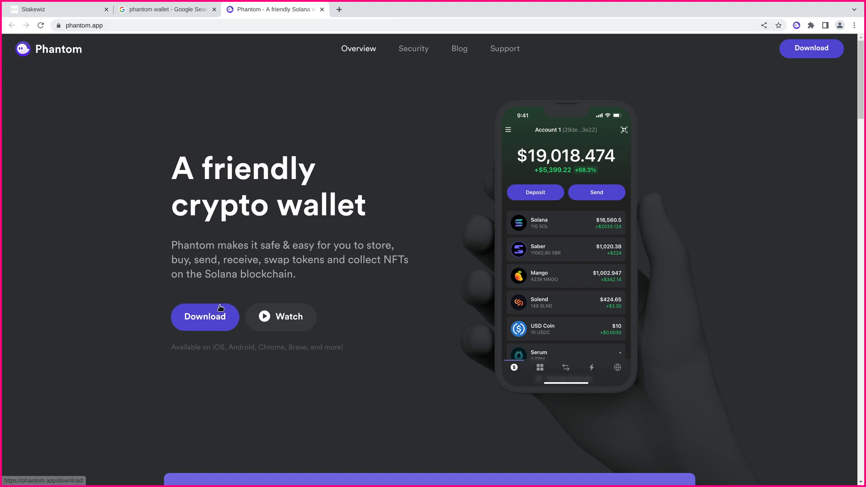
left_click(205, 316)
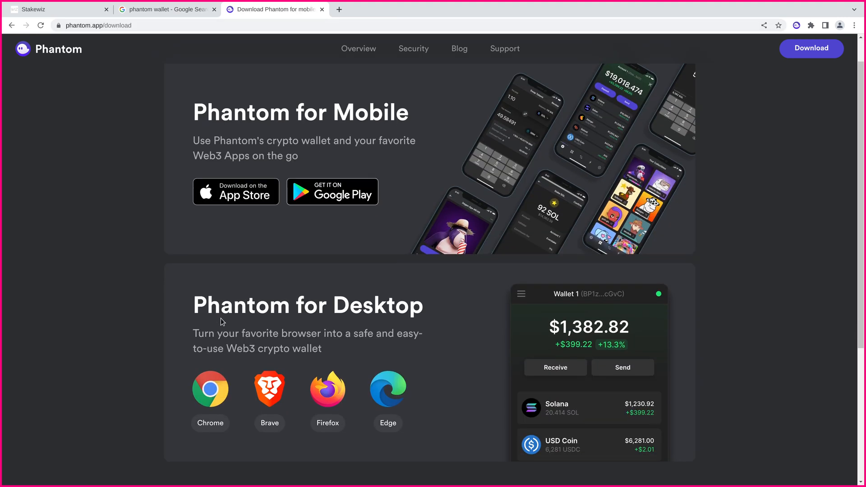
scroll("down", 3)
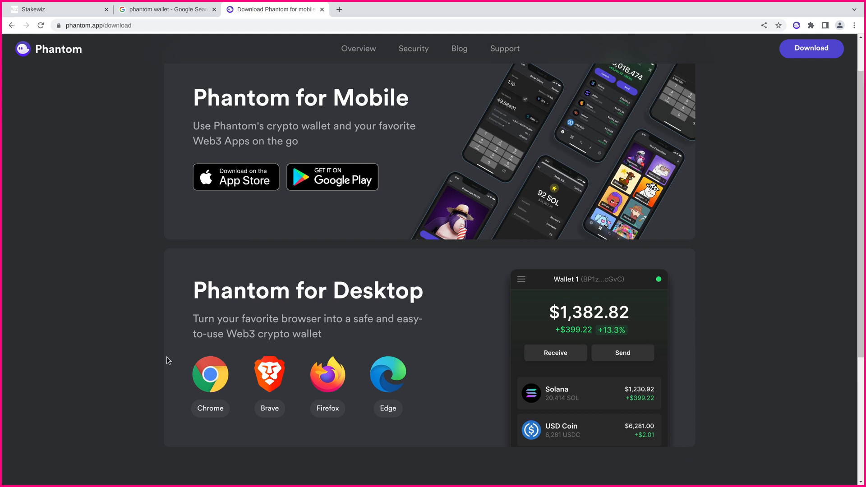
mouse_move(406, 411)
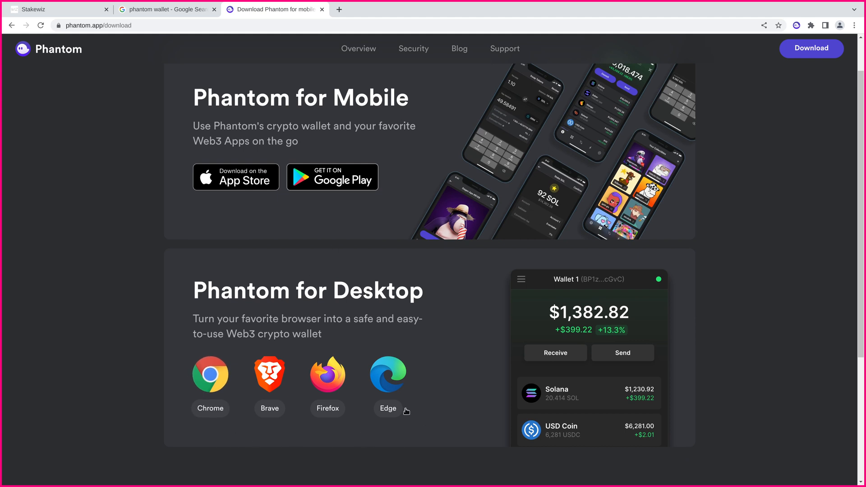
mouse_move(533, 361)
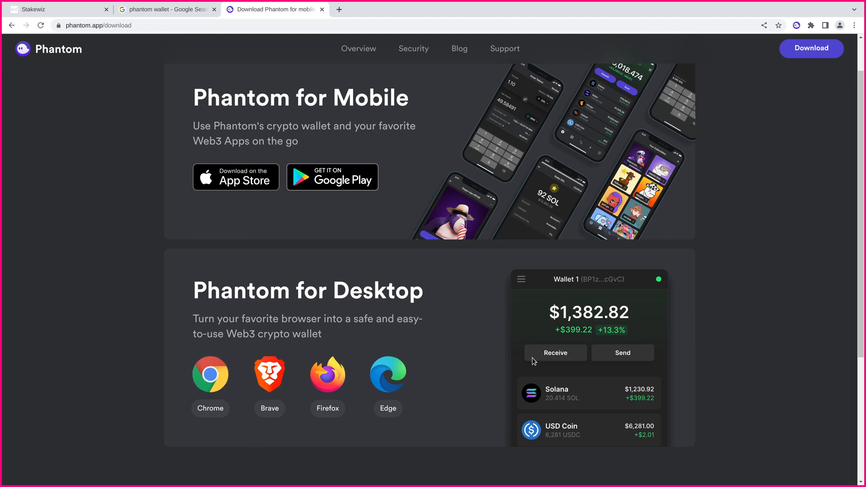
mouse_move(674, 97)
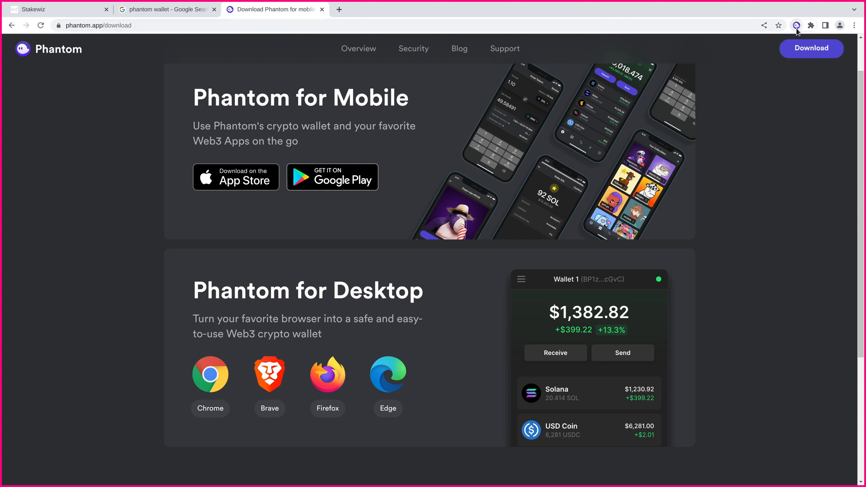
left_click(796, 25)
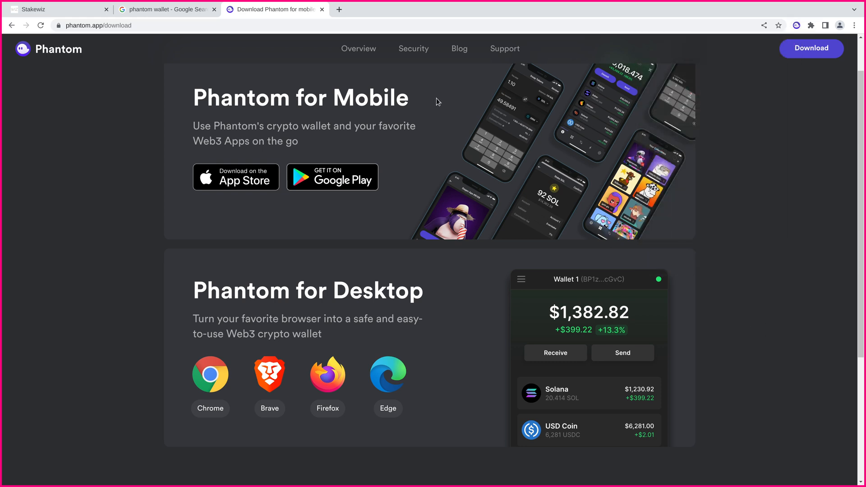
Step: View the Phantom Solana balance of 0.24084 SOL and its two existing stake accounts
left_click(58, 9)
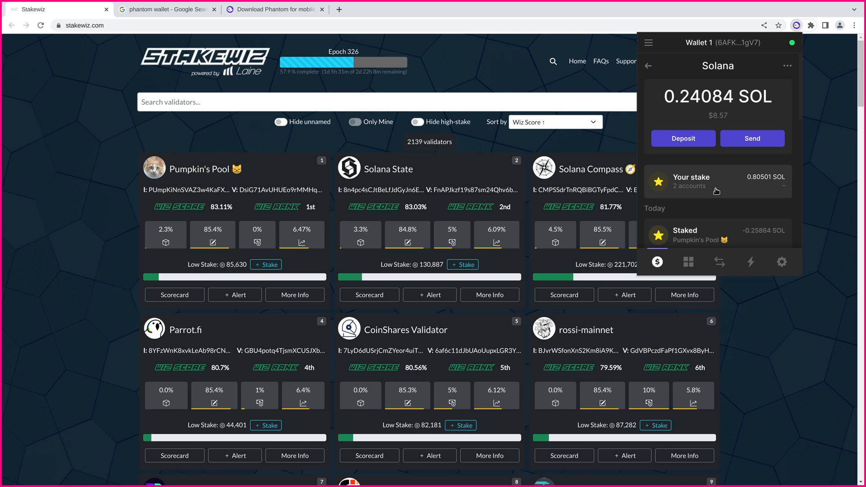
left_click(717, 182)
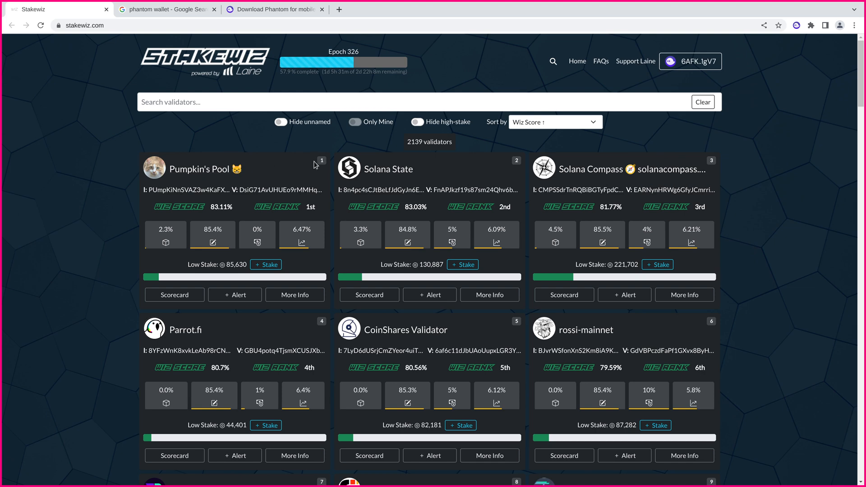
mouse_move(366, 180)
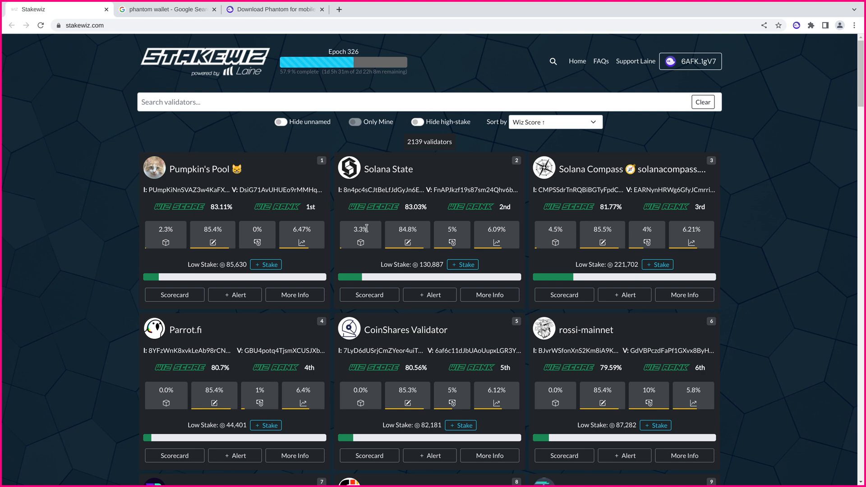
mouse_move(301, 242)
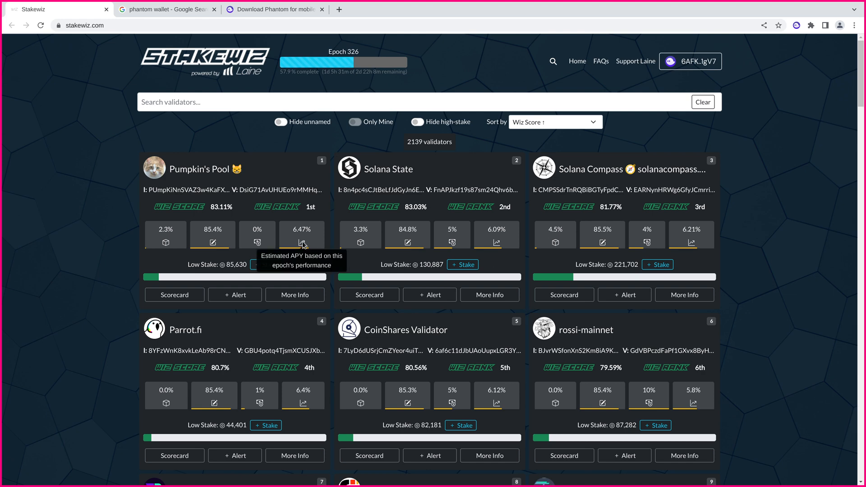
mouse_move(193, 102)
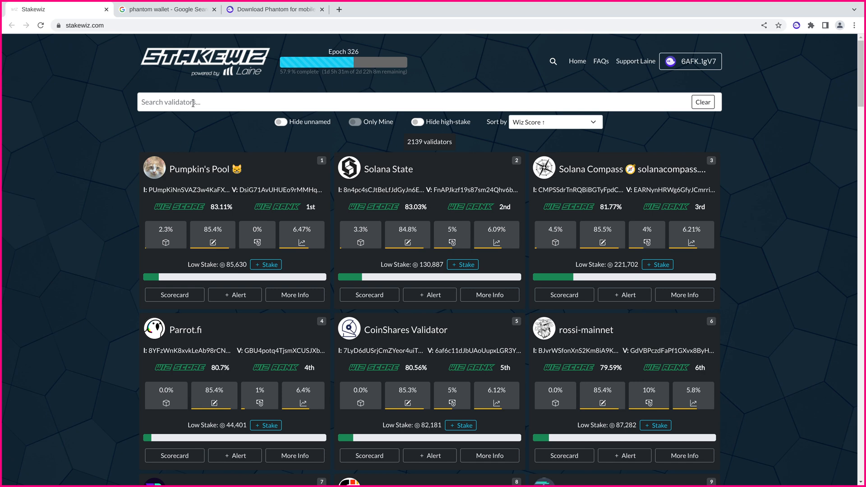
mouse_move(385, 167)
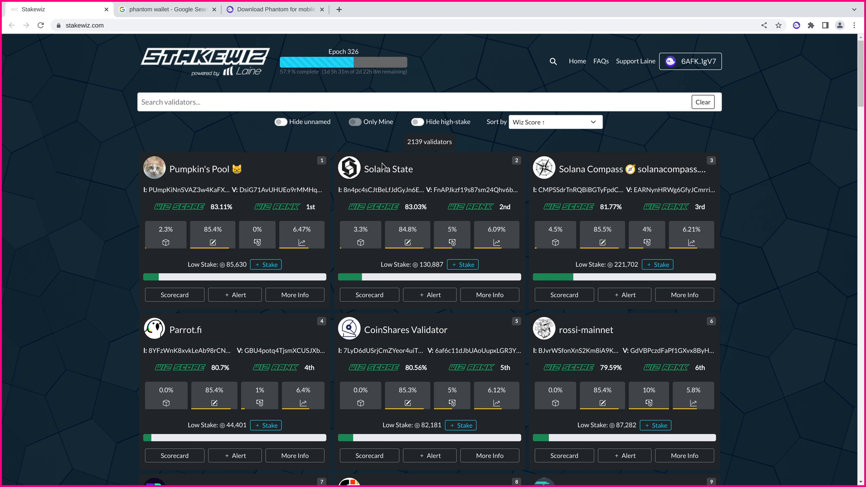
mouse_move(268, 179)
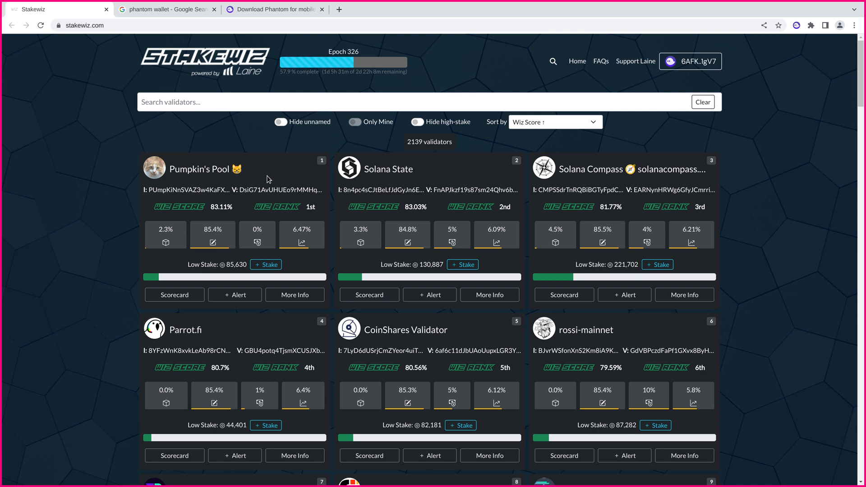
mouse_move(265, 264)
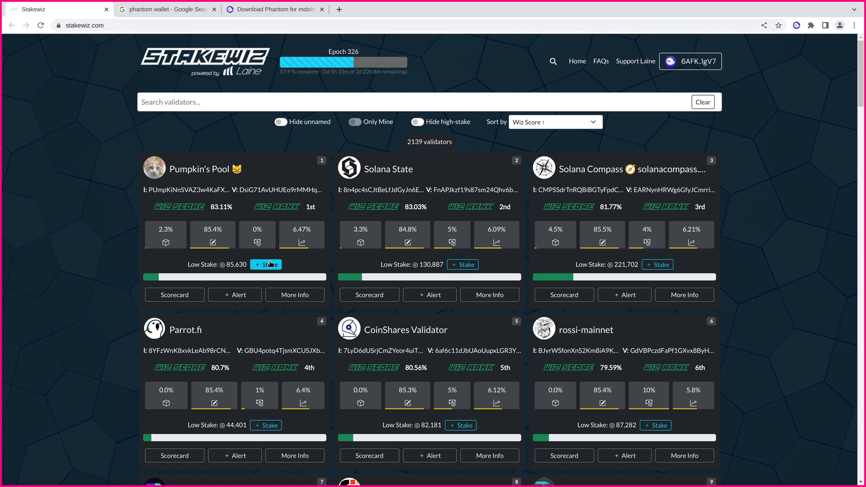
Step: Start staking to Pumpkin's Pool and lower the slider amount to about 0.146 SOL
left_click(265, 265)
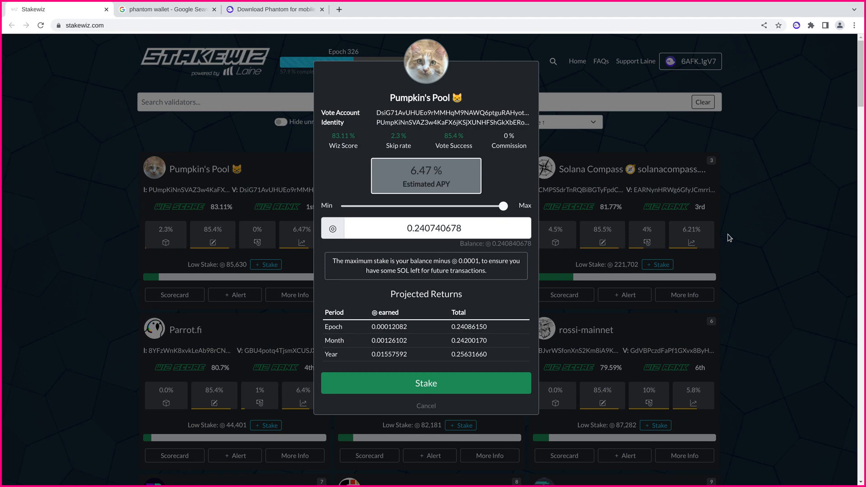
left_click(425, 405)
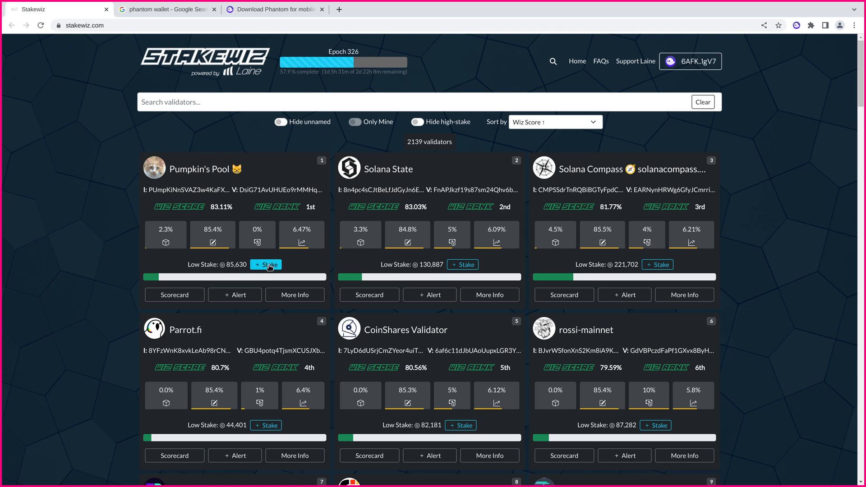
left_click(265, 264)
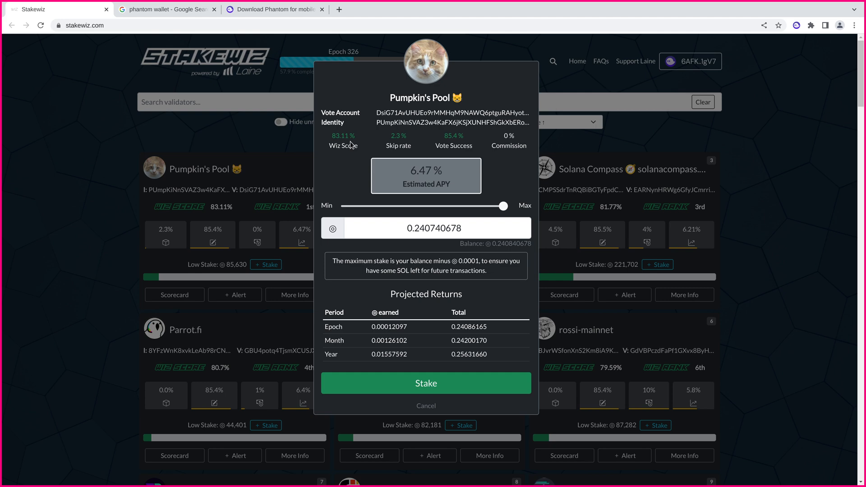
mouse_move(501, 139)
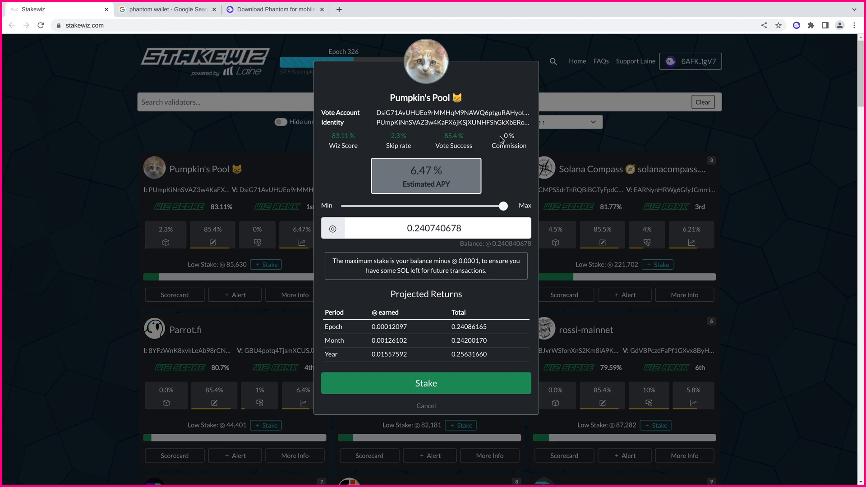
mouse_move(387, 346)
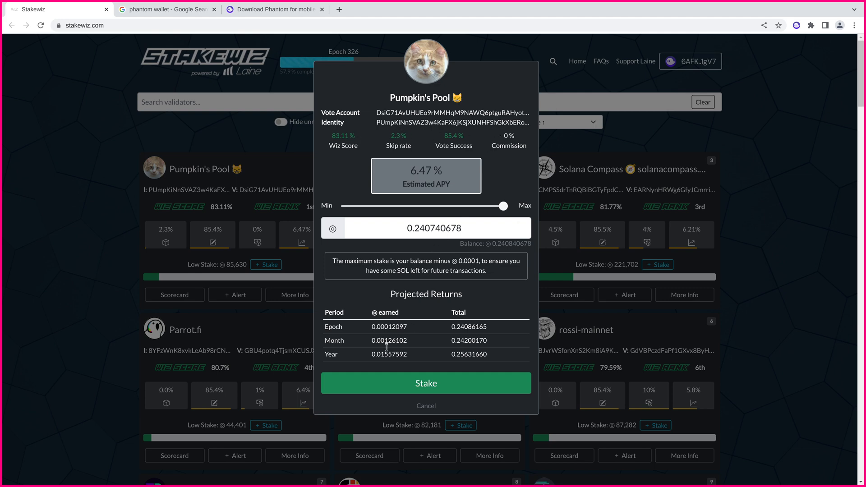
mouse_move(493, 220)
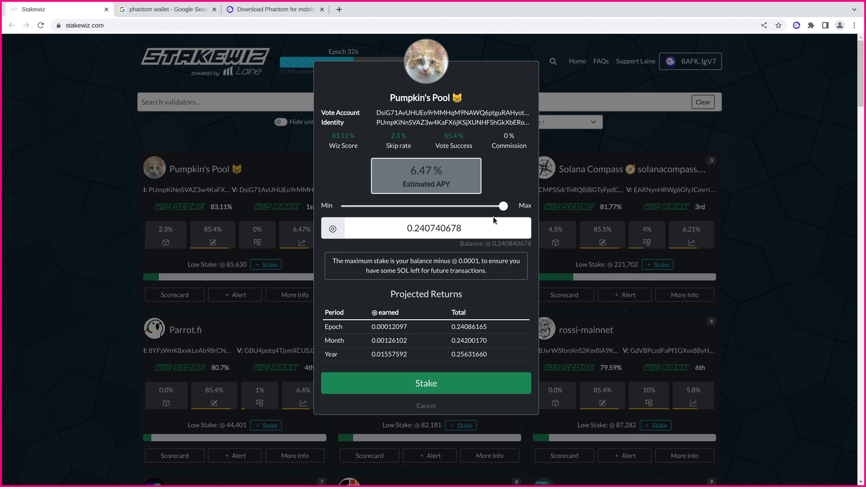
left_click_drag(501, 206, 458, 206)
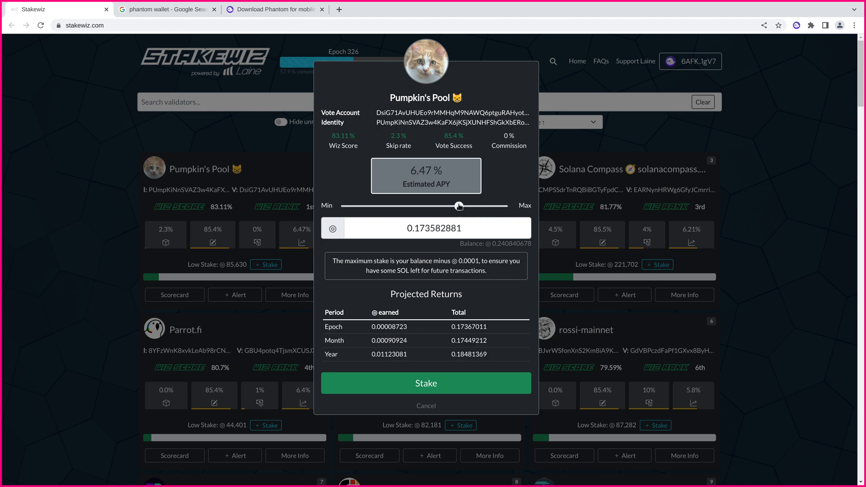
left_click_drag(458, 206, 441, 206)
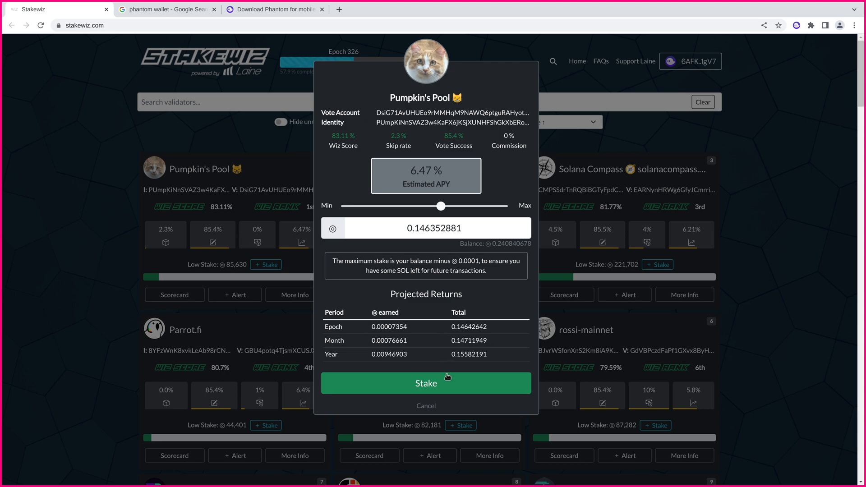
Step: Submit and approve the 0.146352881 SOL stake to Pumpkin's Pool, then close the confirmation
left_click(426, 383)
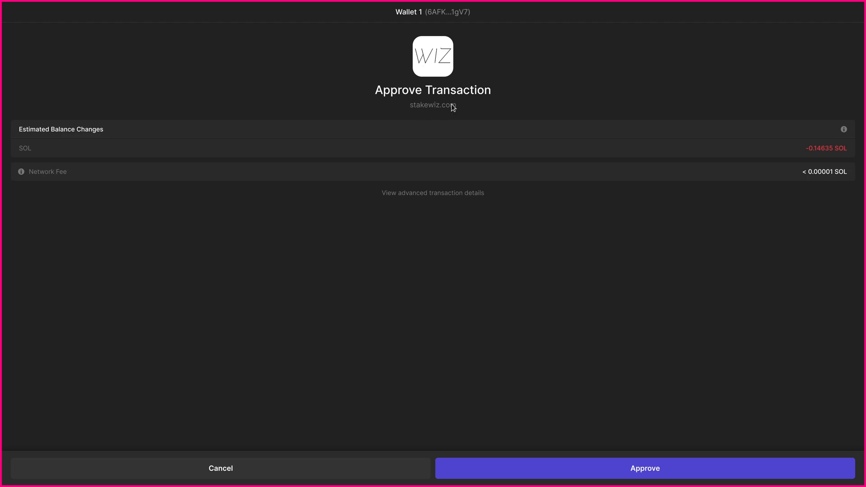
mouse_move(510, 327)
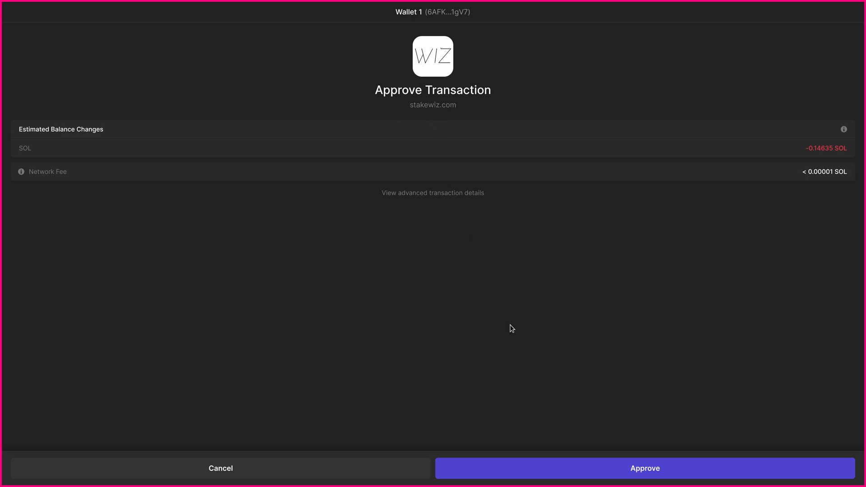
left_click(644, 468)
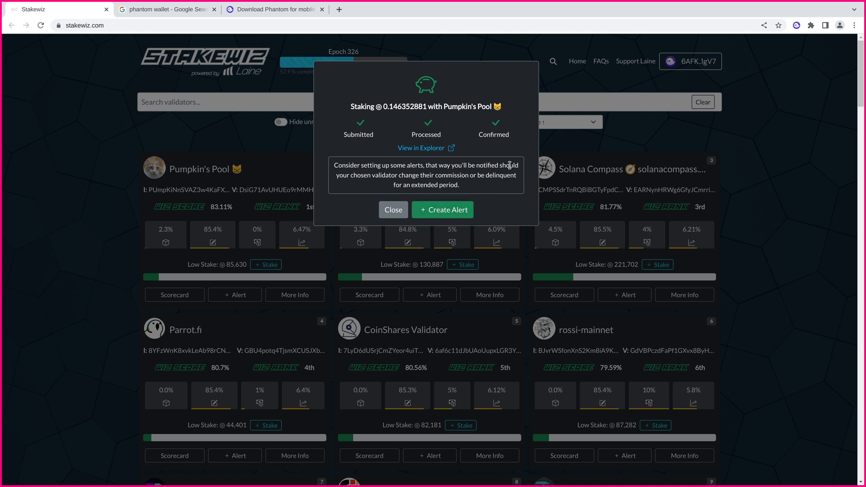
mouse_move(505, 183)
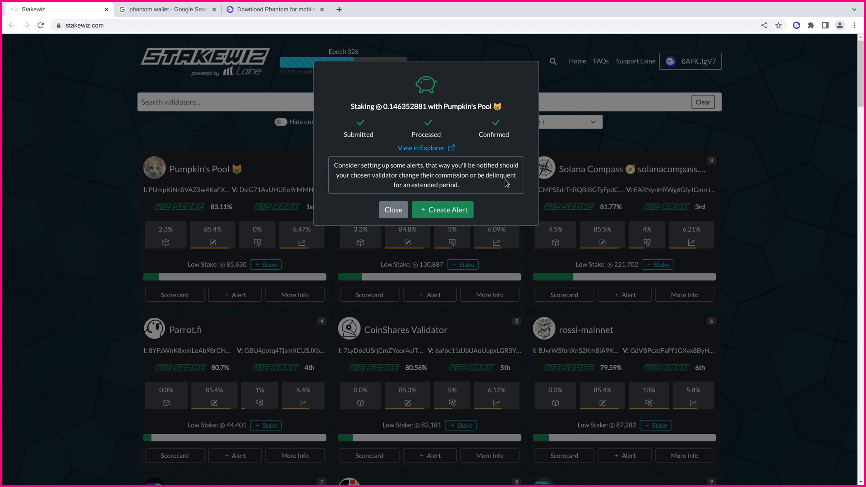
mouse_move(482, 205)
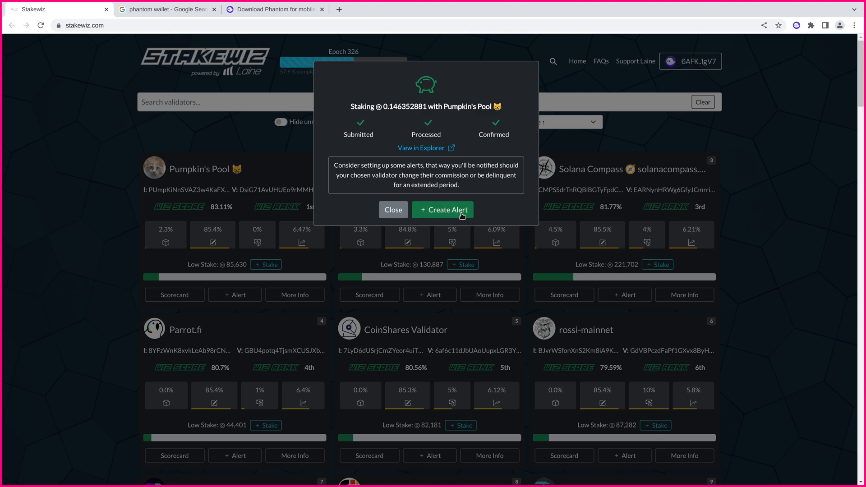
mouse_move(302, 219)
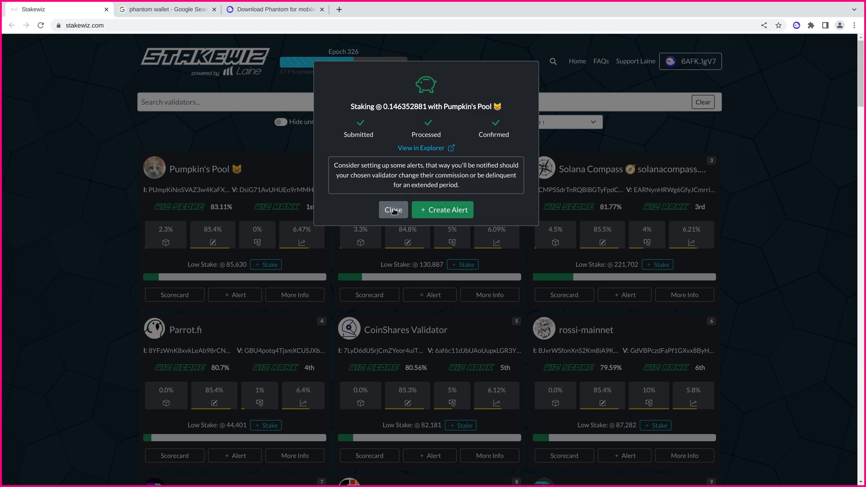
left_click(392, 211)
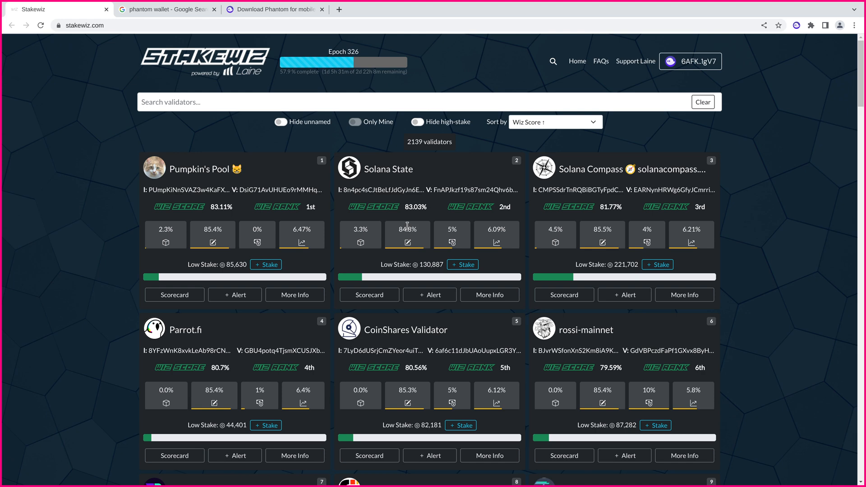
mouse_move(266, 264)
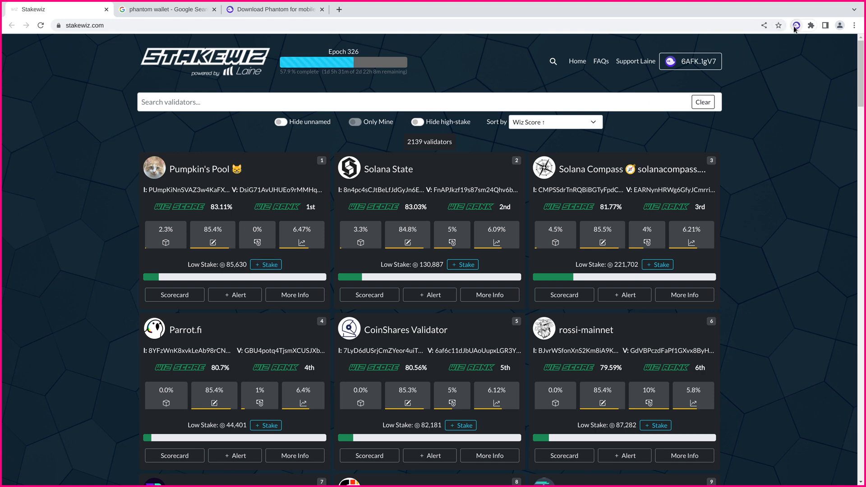
Step: Check the Phantom wallet's reduced balance of 0.09448 SOL after staking
left_click(796, 25)
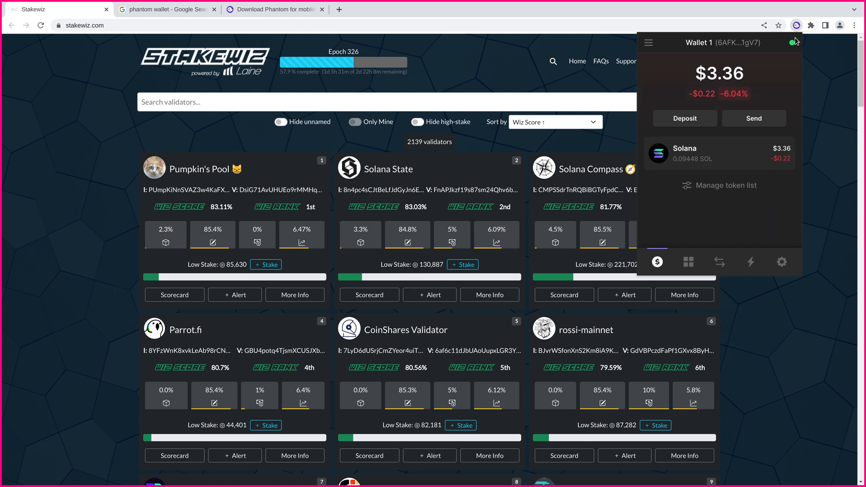
mouse_move(794, 53)
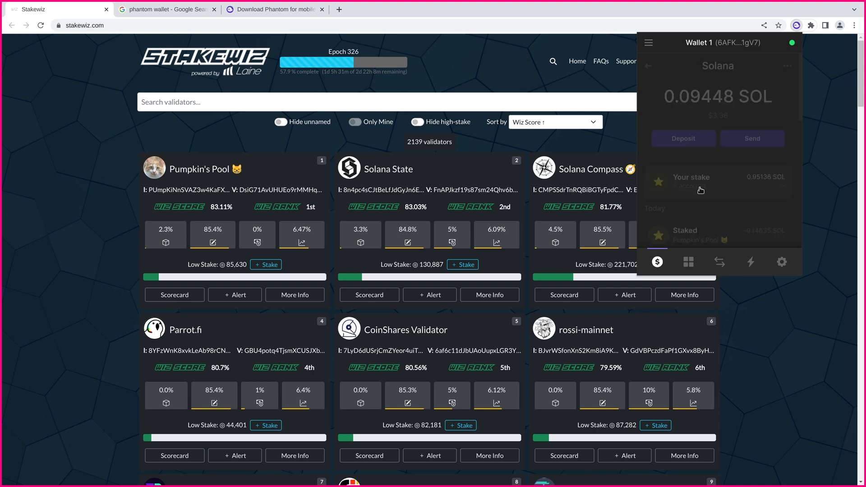
Step: List the three activating Pumpkin's Pool stakes and inspect the new stake's details
left_click(690, 181)
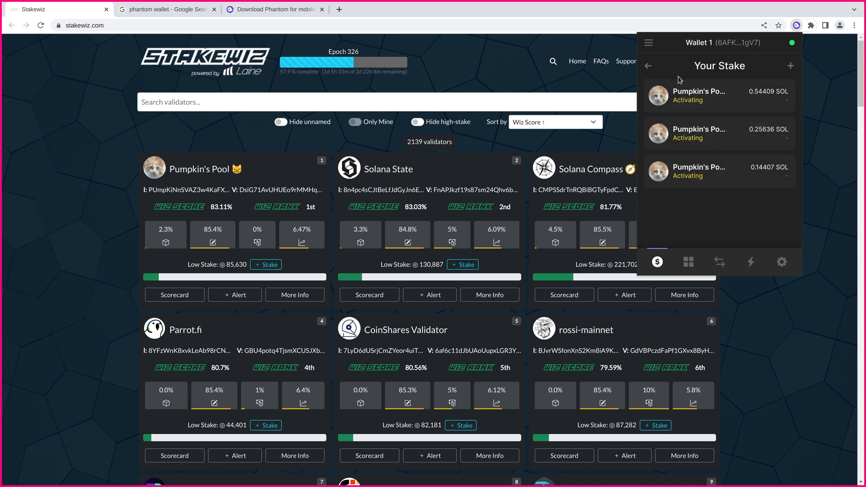
mouse_move(743, 174)
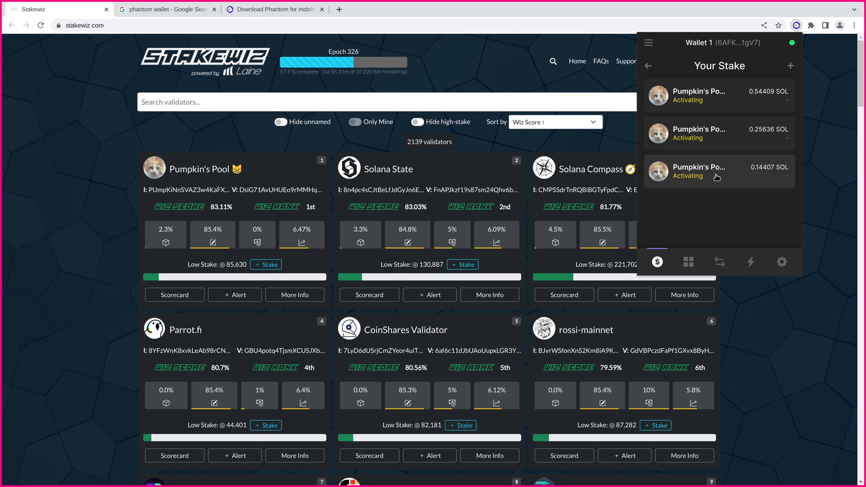
left_click(718, 171)
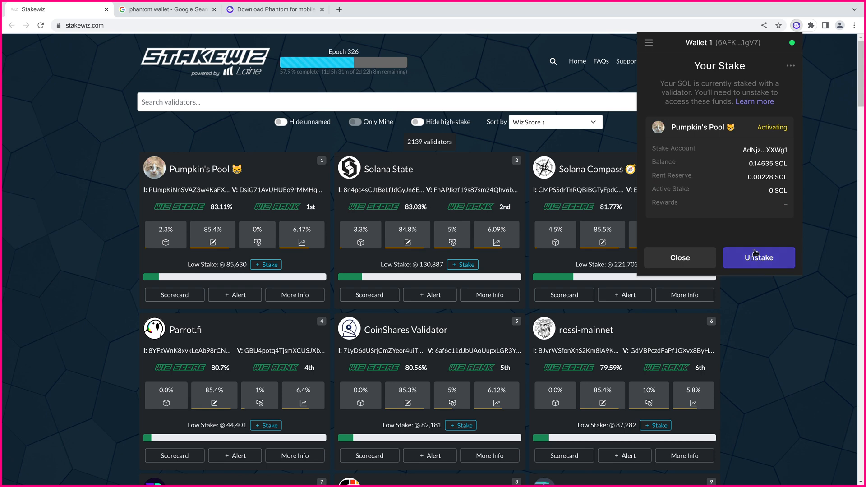
mouse_move(759, 259)
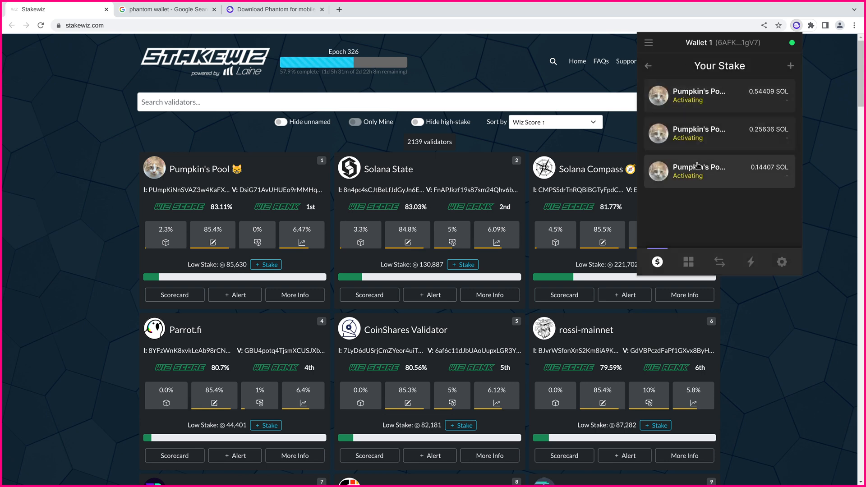
mouse_move(693, 137)
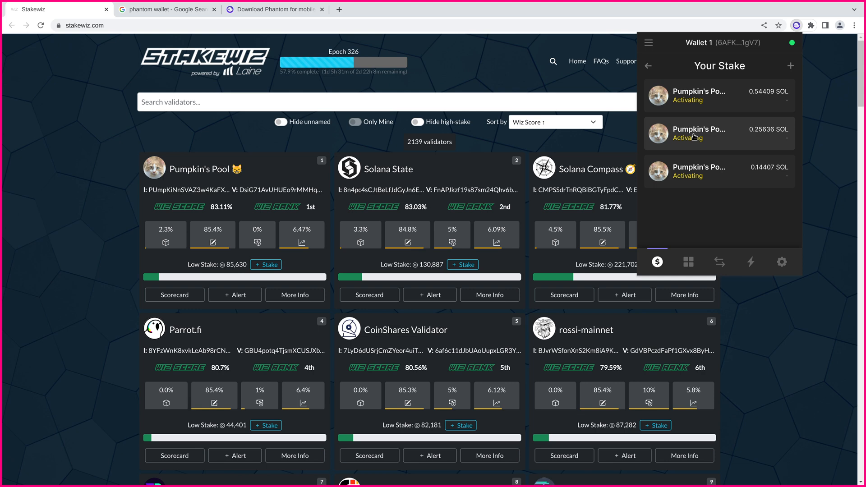
mouse_move(698, 137)
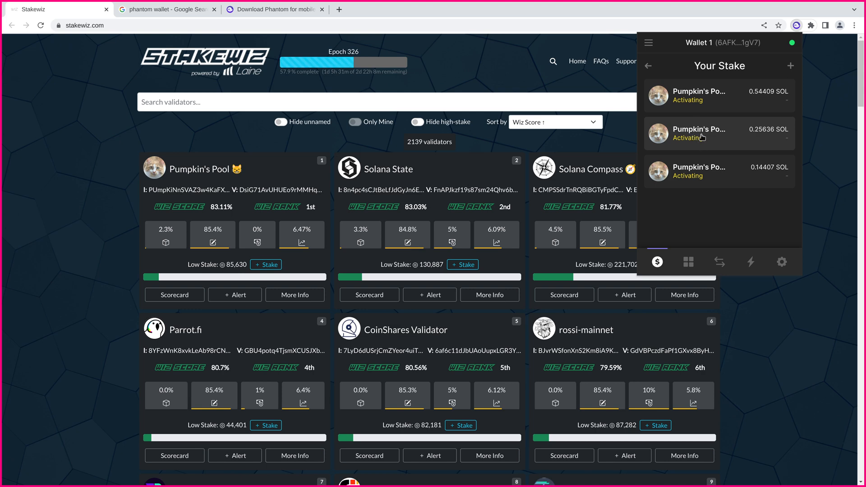
mouse_move(655, 100)
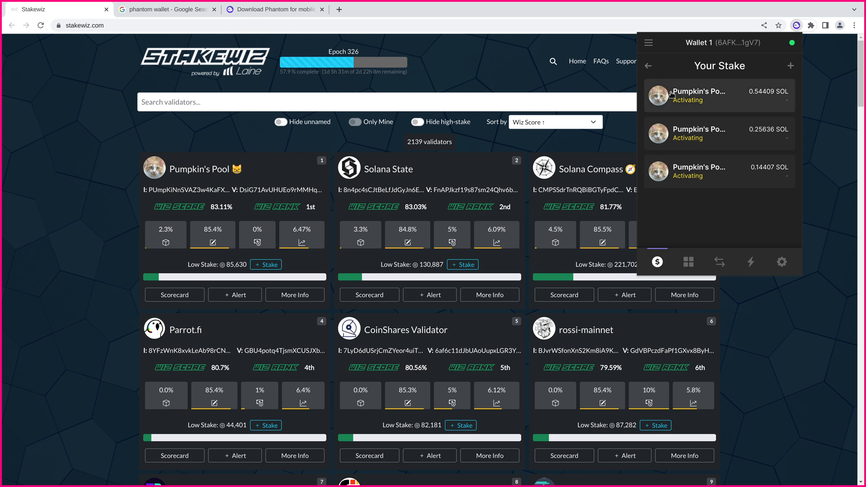
mouse_move(398, 58)
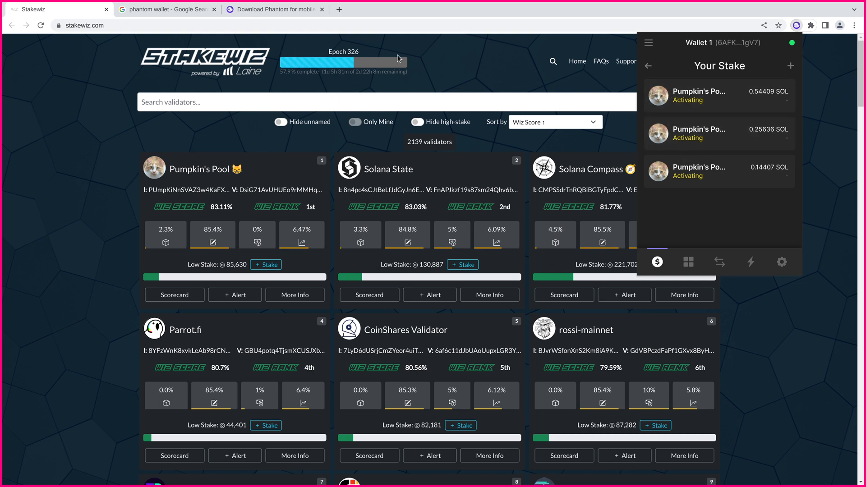
mouse_move(410, 62)
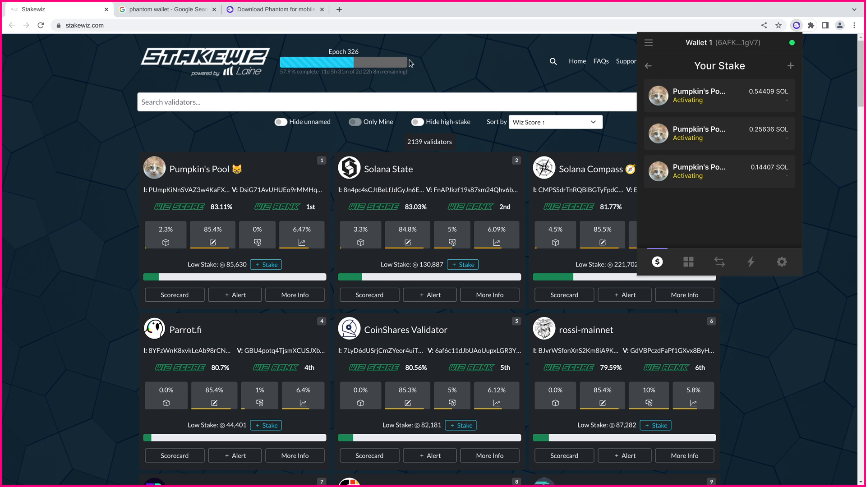
mouse_move(413, 67)
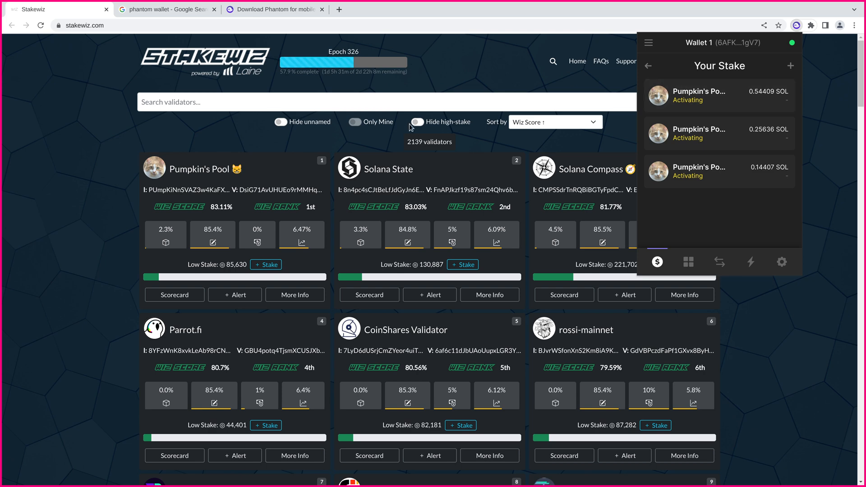
mouse_move(375, 62)
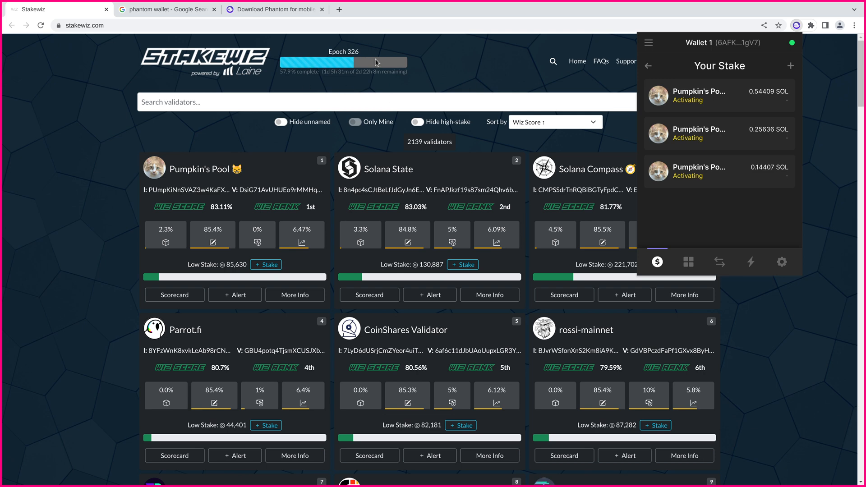
mouse_move(407, 68)
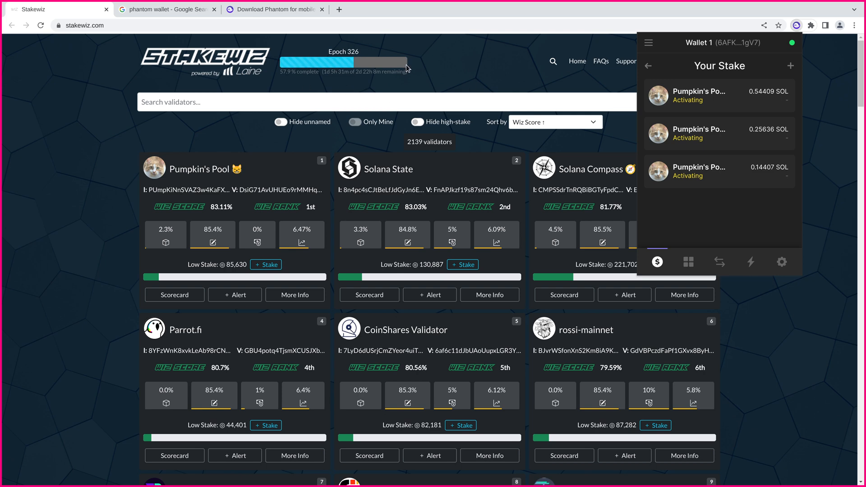
mouse_move(538, 83)
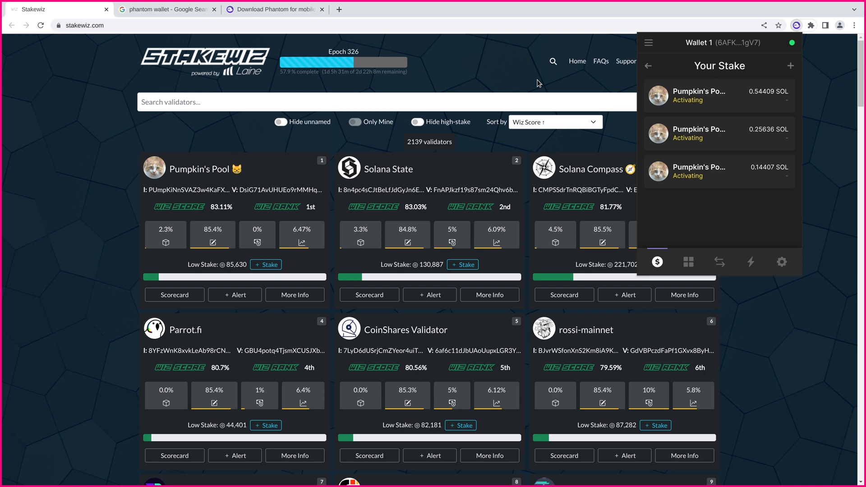
mouse_move(755, 276)
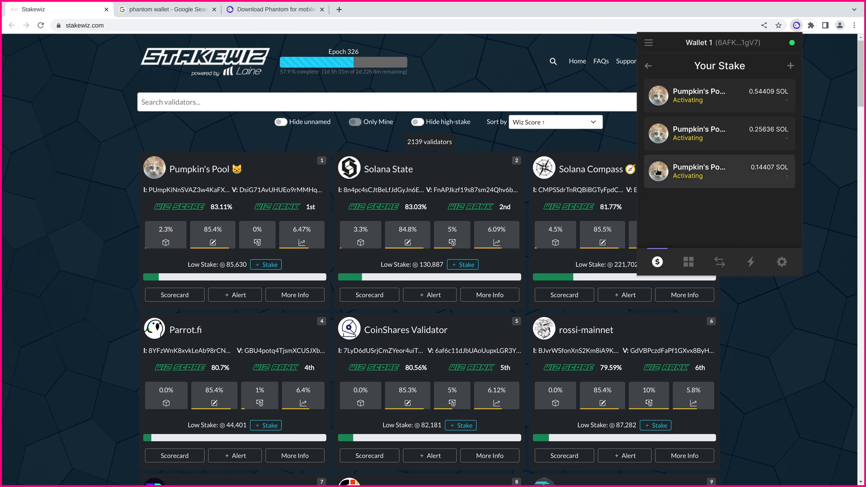
Step: Show Wallet 1's collectibles holding the single Marinade Chef NFT
left_click(688, 261)
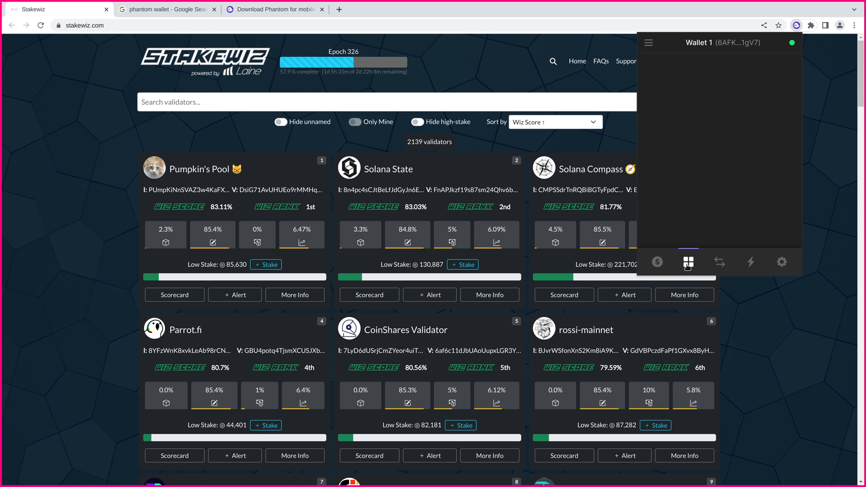
left_click(689, 262)
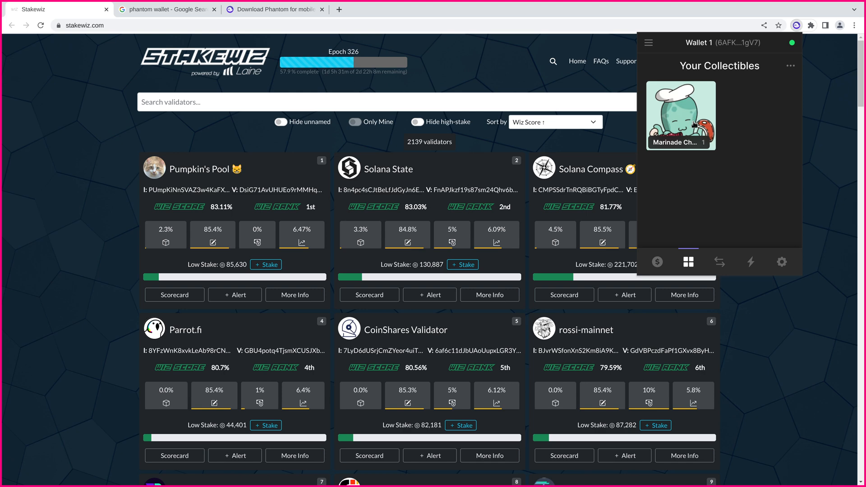
mouse_move(740, 125)
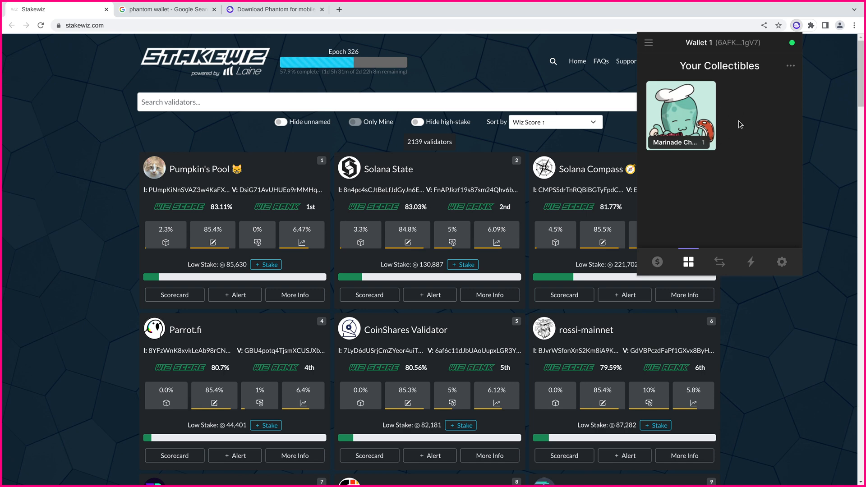
mouse_move(779, 128)
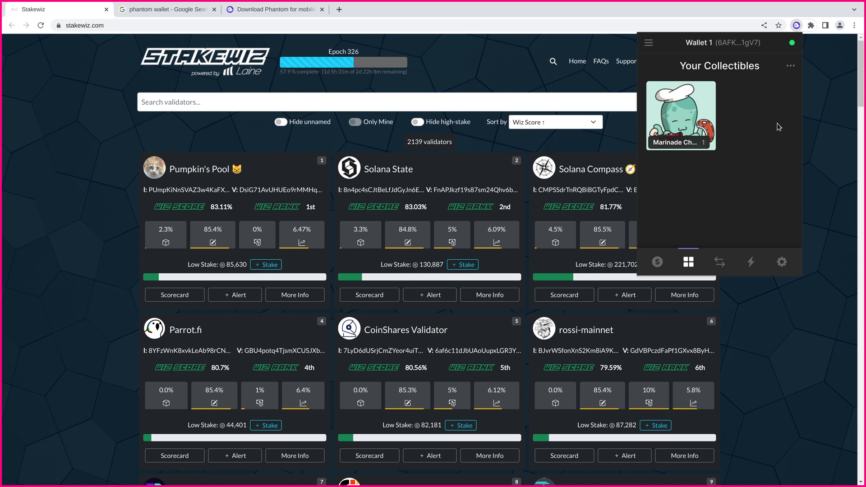
mouse_move(756, 169)
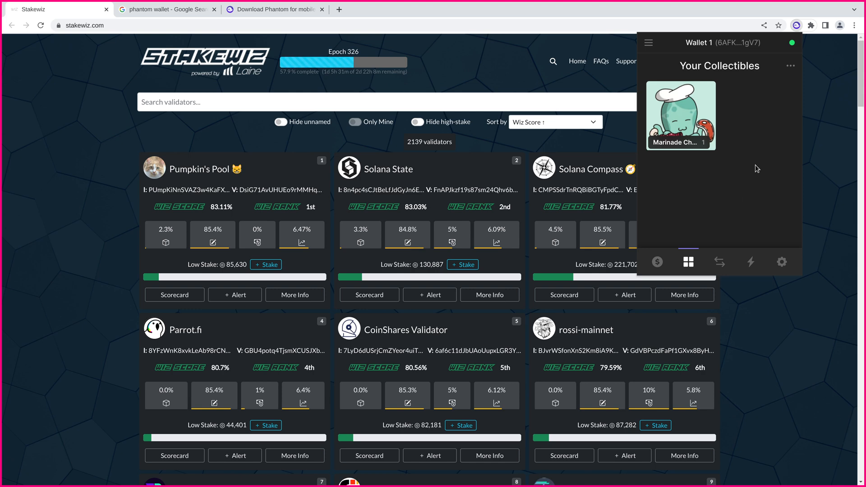
mouse_move(689, 200)
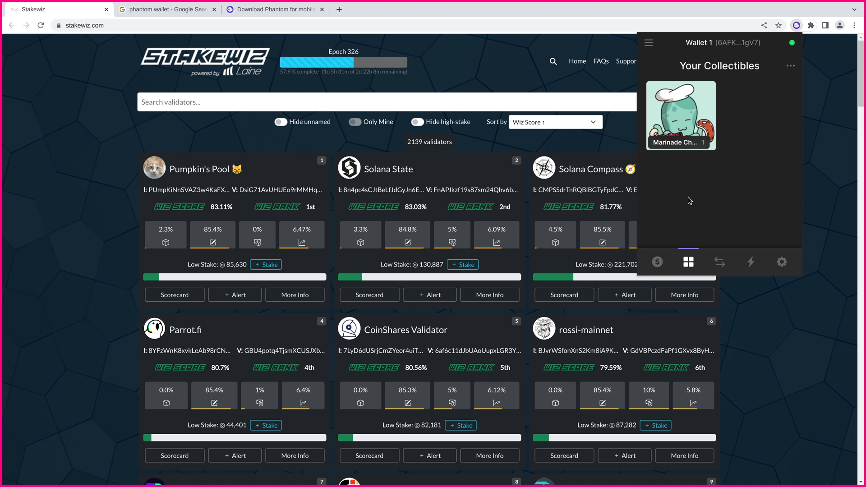
mouse_move(680, 197)
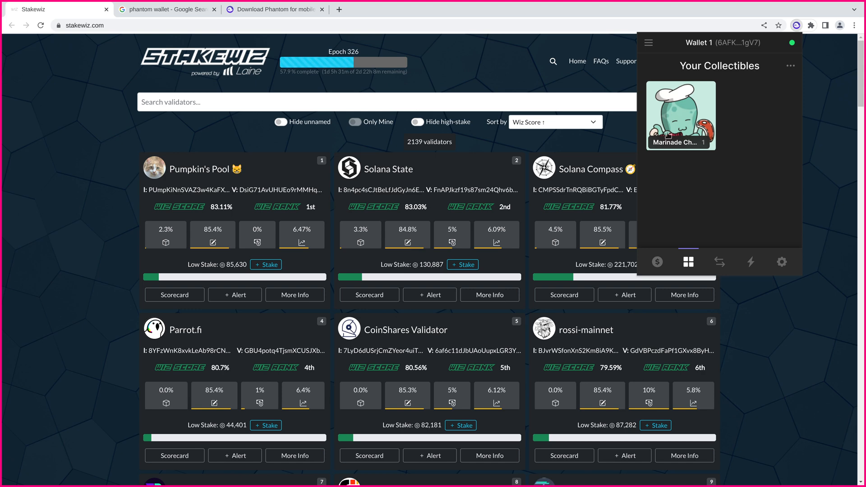
mouse_move(763, 131)
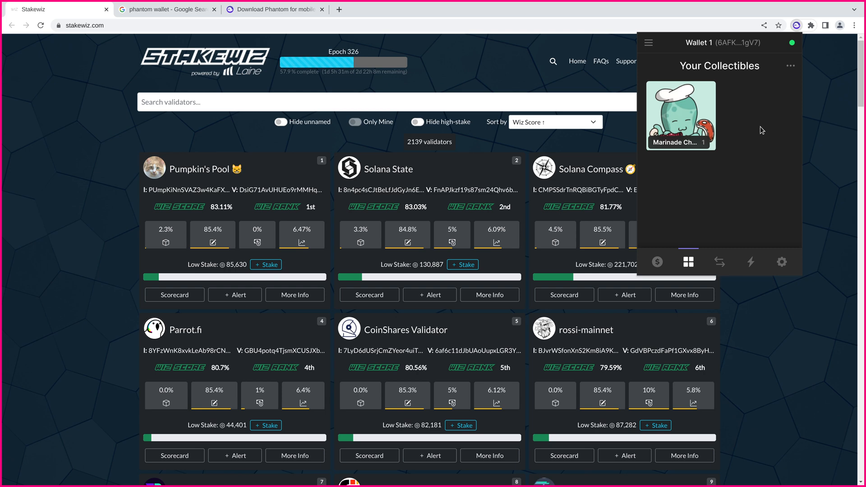
mouse_move(746, 120)
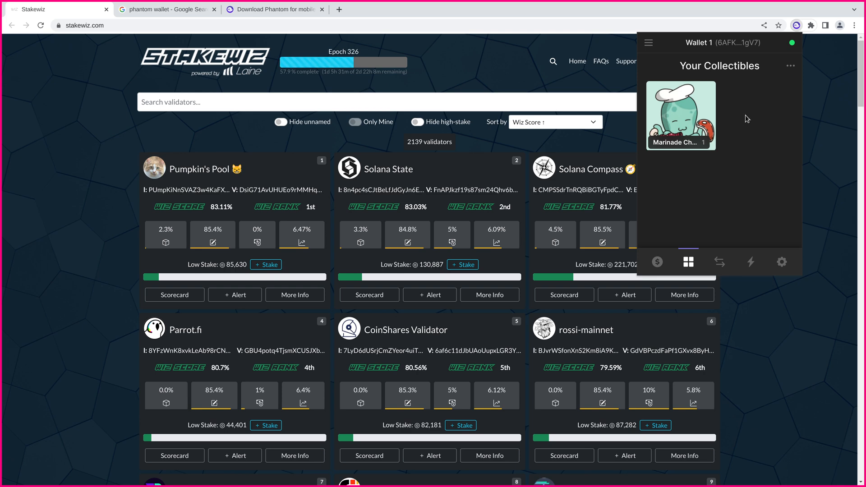
mouse_move(649, 42)
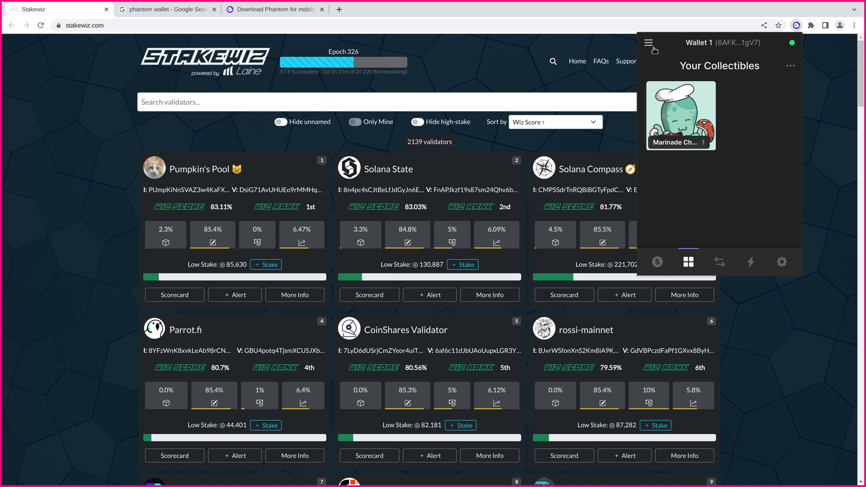
Step: View the Marinade Chef #2114 NFT's details, then return to the 0.09448 SOL token balance
left_click(649, 42)
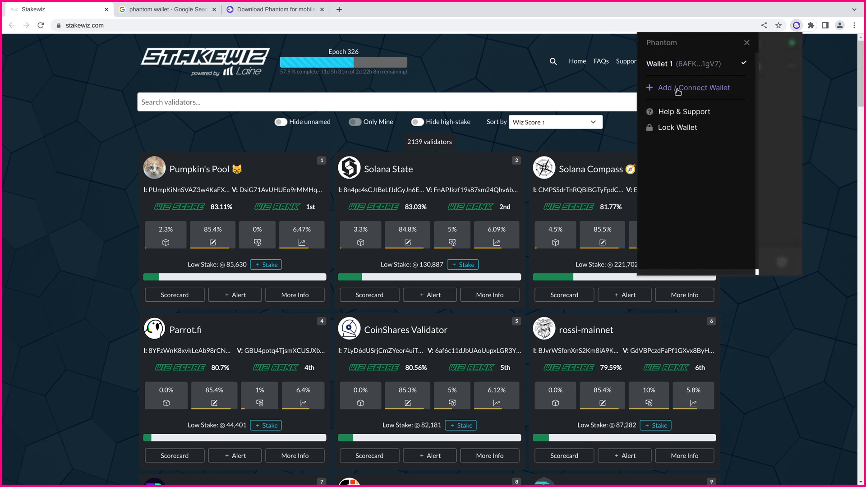
mouse_move(773, 112)
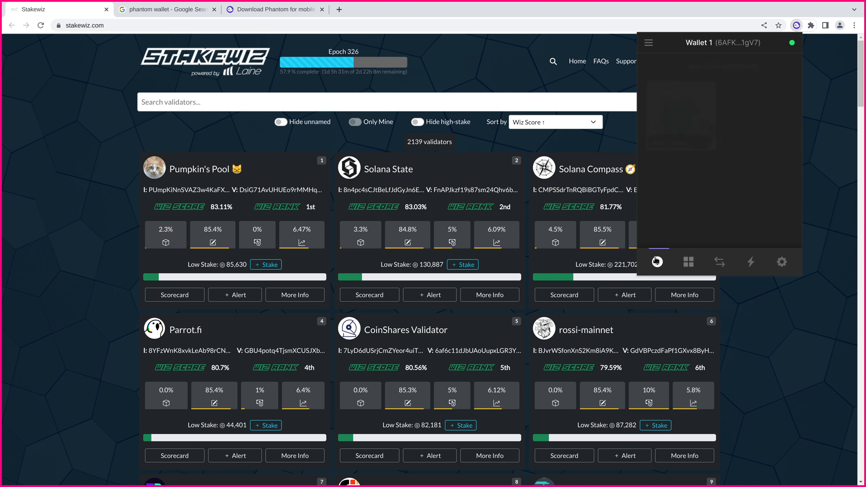
left_click(688, 262)
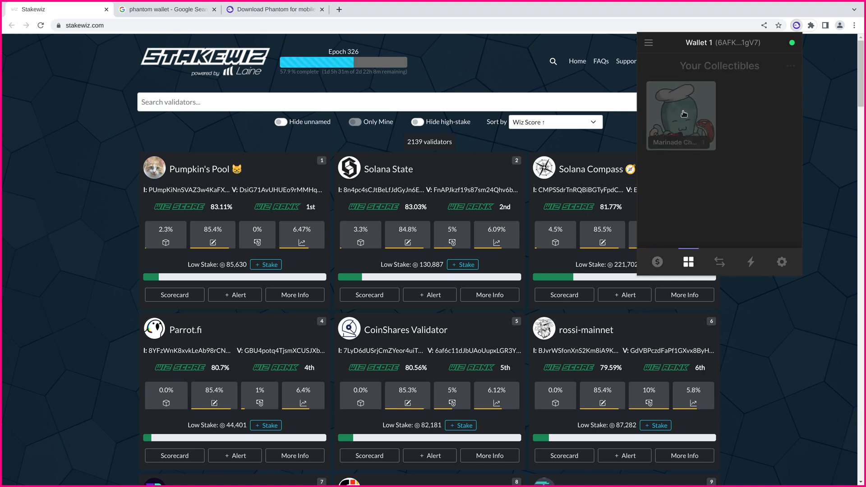
left_click(681, 115)
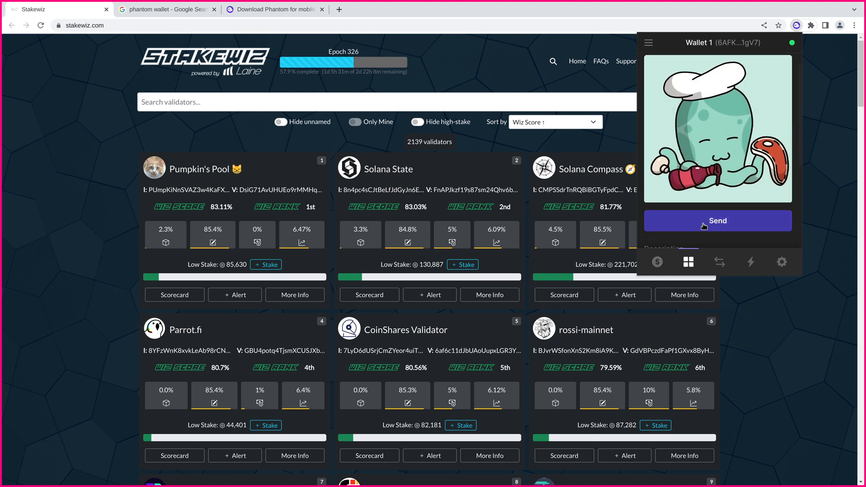
left_click(718, 127)
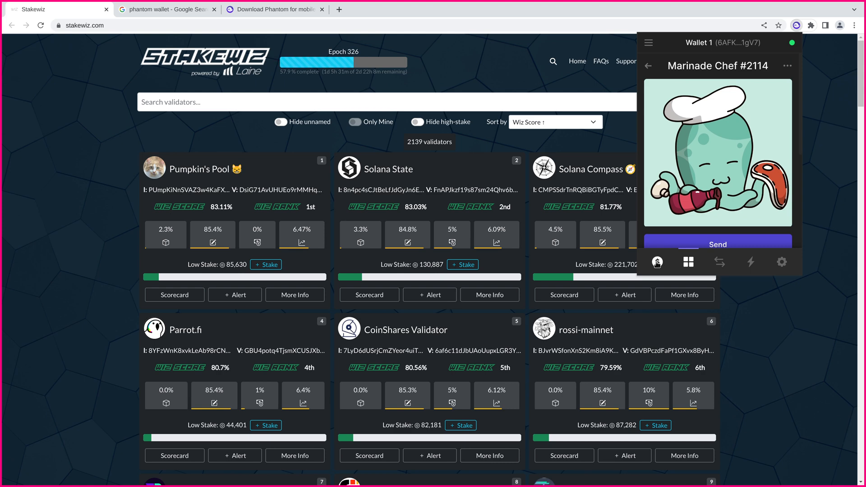
left_click(657, 262)
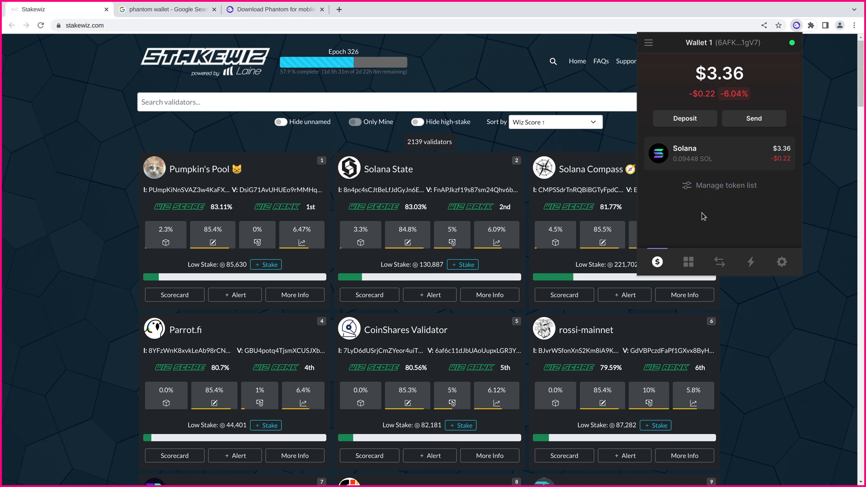
mouse_move(709, 208)
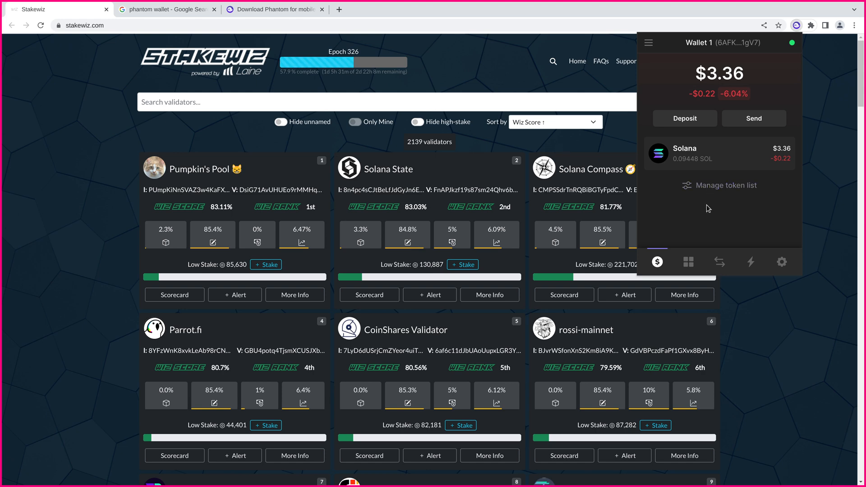
mouse_move(645, 58)
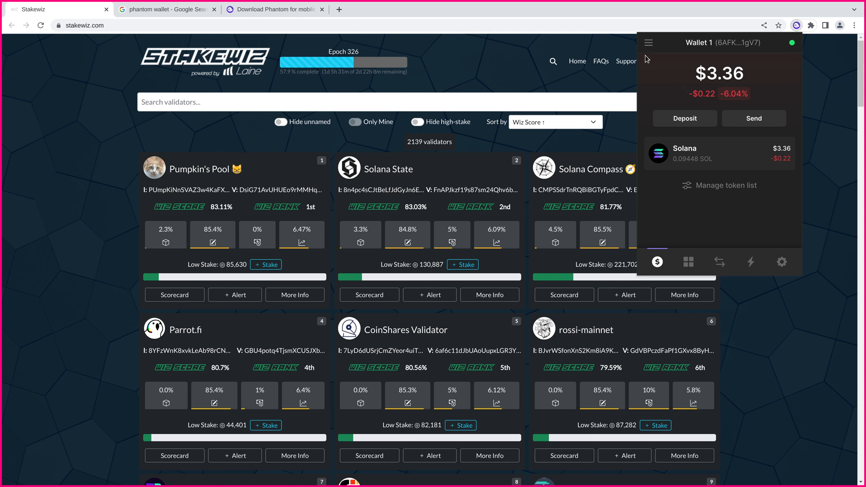
Step: Create Wallet 2 and confirm it holds 0 SOL and no collectibles, ending on the wallet list
left_click(649, 42)
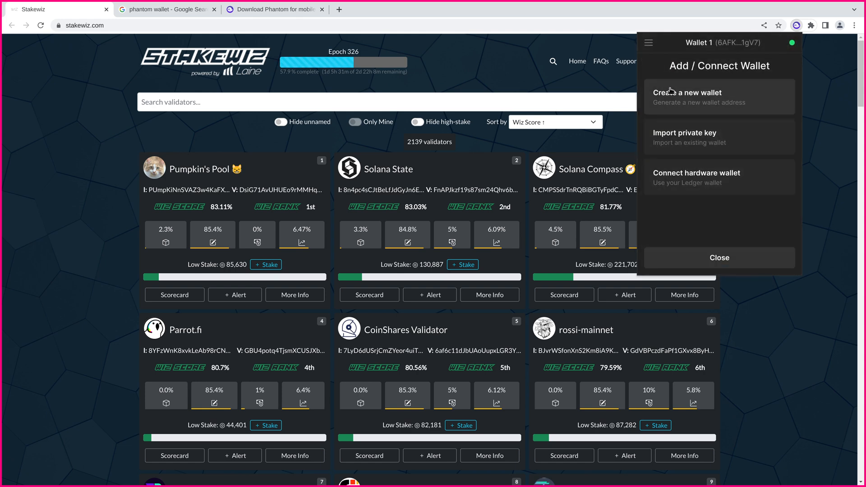
mouse_move(707, 101)
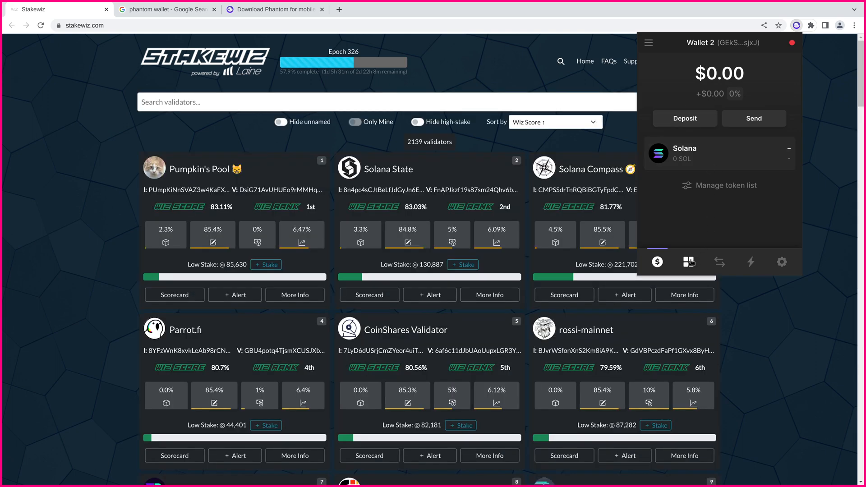
left_click(688, 261)
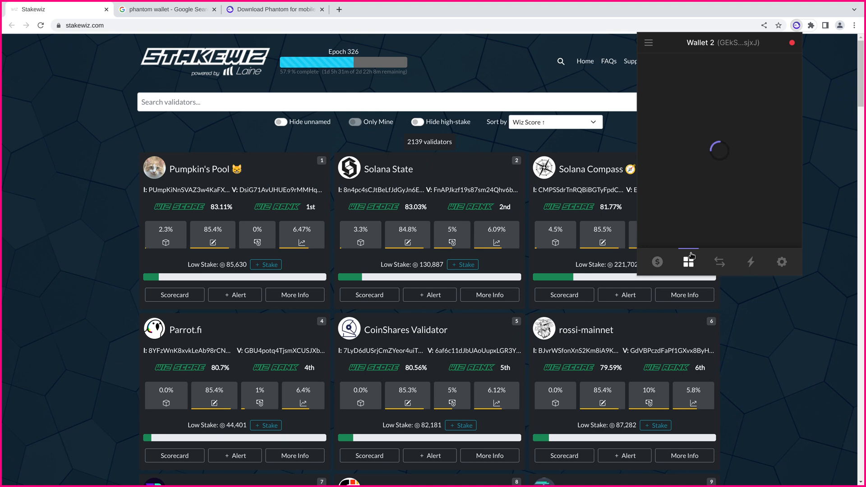
left_click(688, 261)
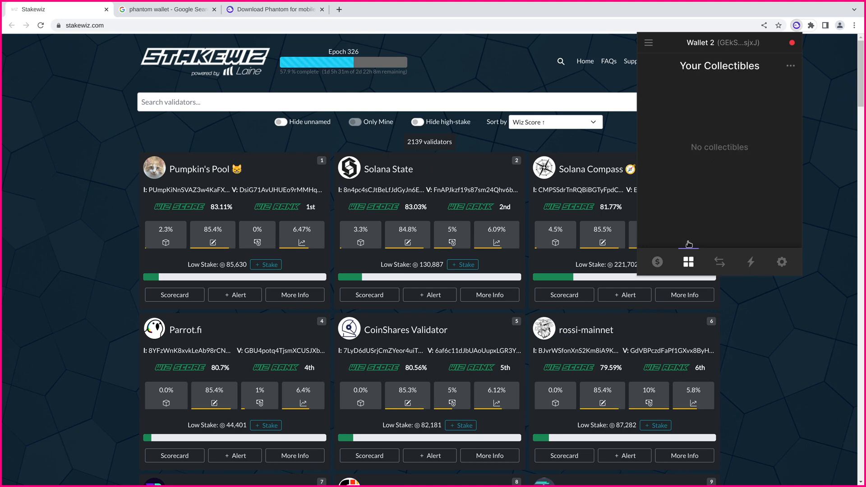
mouse_move(705, 139)
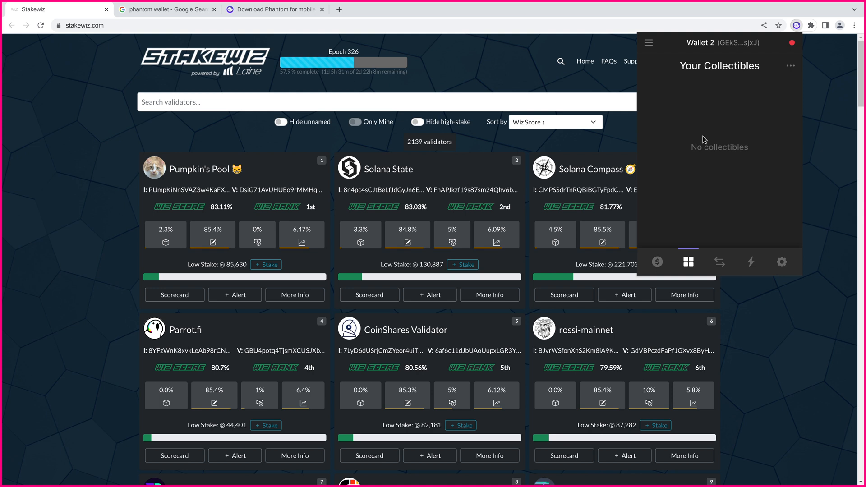
mouse_move(701, 165)
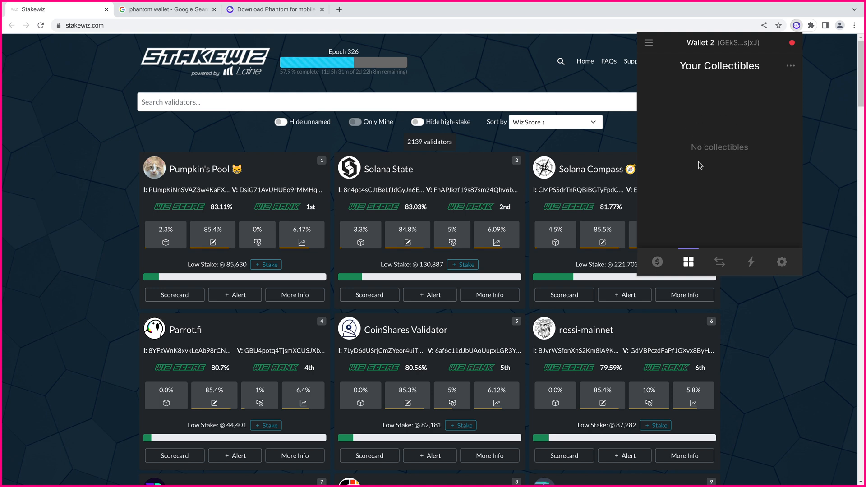
mouse_move(697, 137)
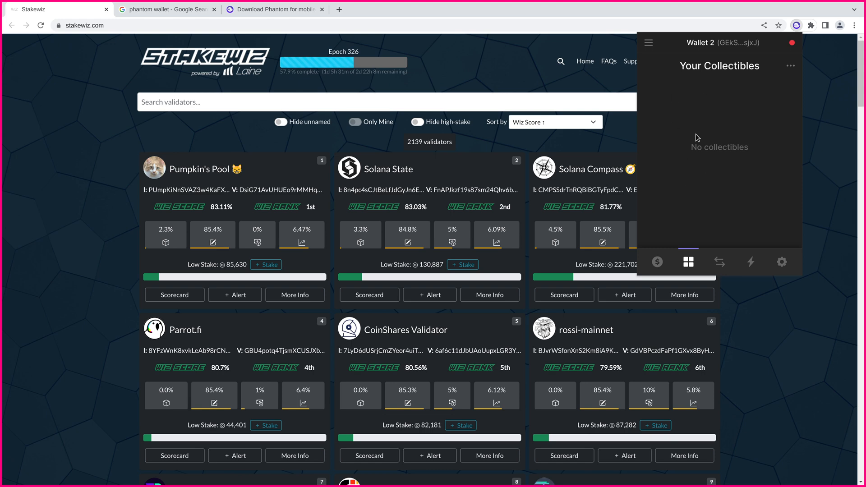
left_click(657, 262)
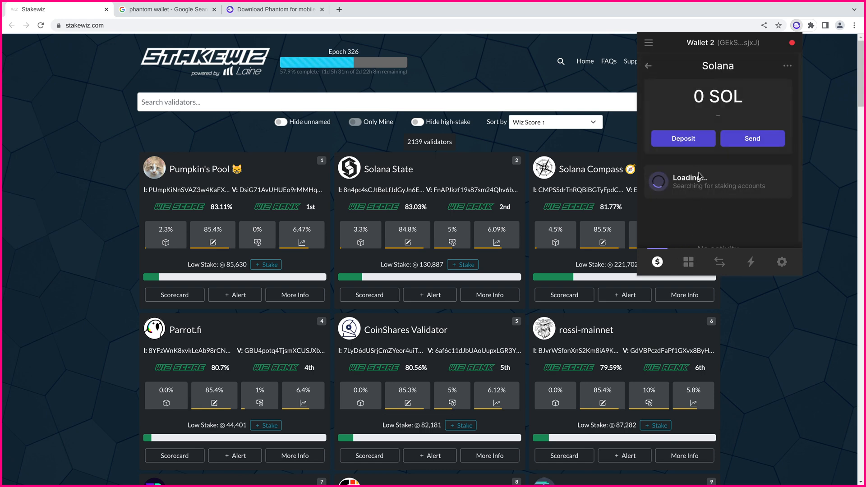
mouse_move(693, 157)
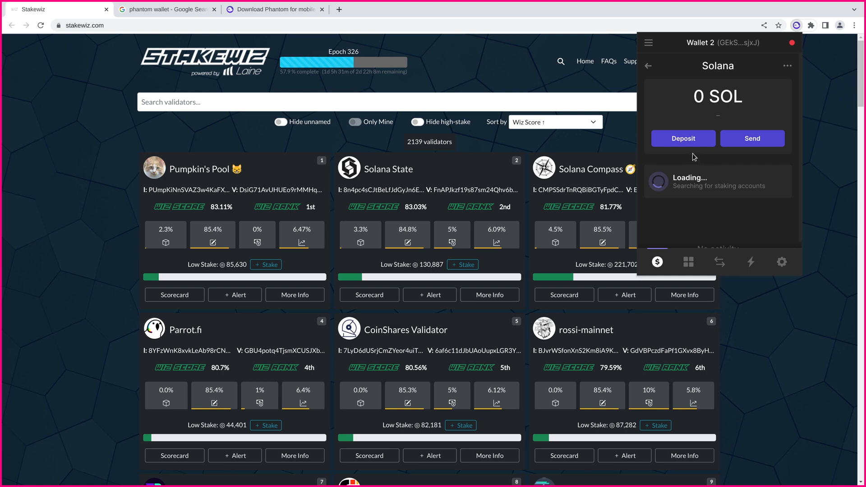
mouse_move(685, 110)
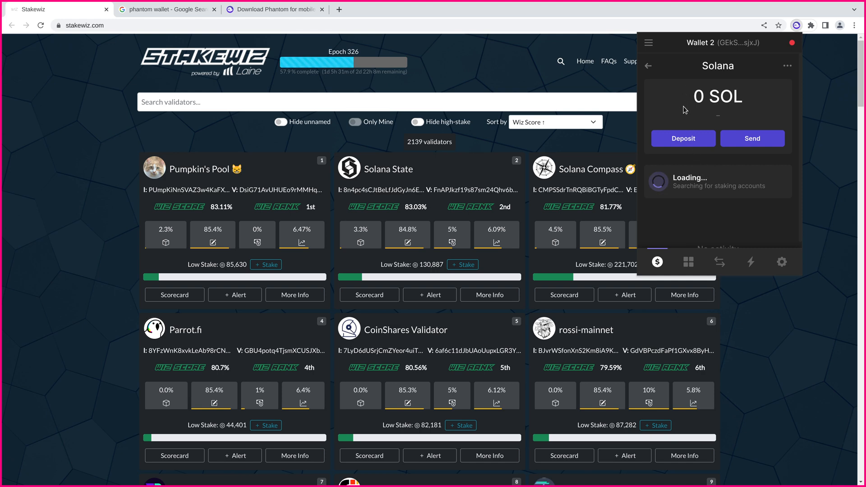
left_click(648, 65)
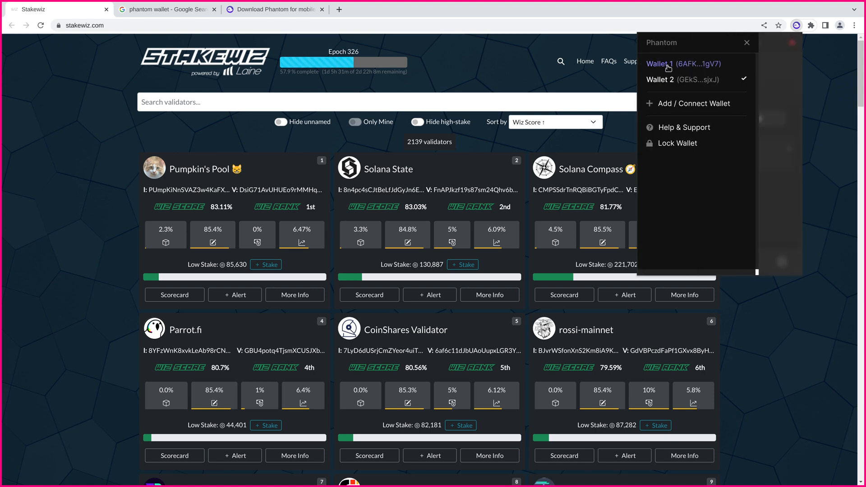
Step: Switch to Wallet 1 with its $3.36 balance and chef NFT, then reopen the wallet list
left_click(659, 63)
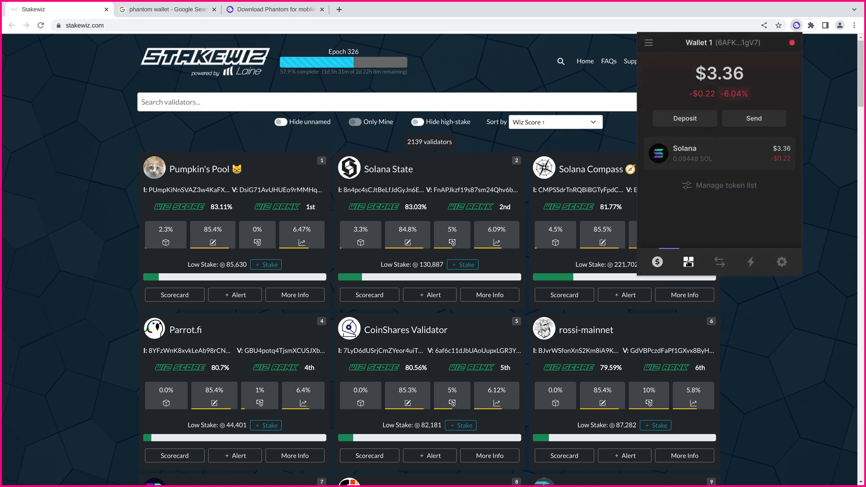
left_click(688, 261)
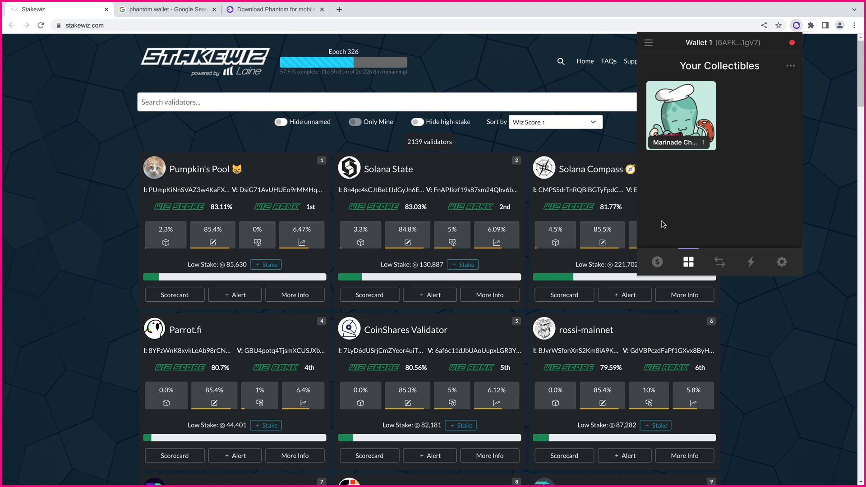
left_click(657, 262)
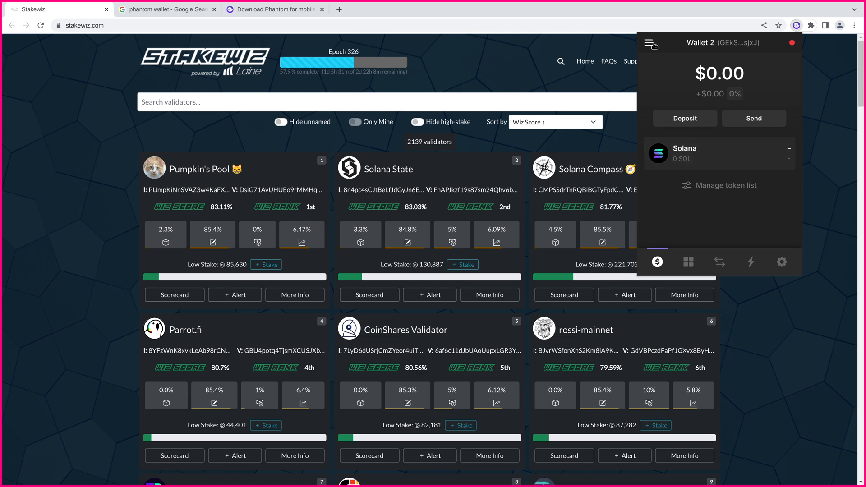
left_click(653, 43)
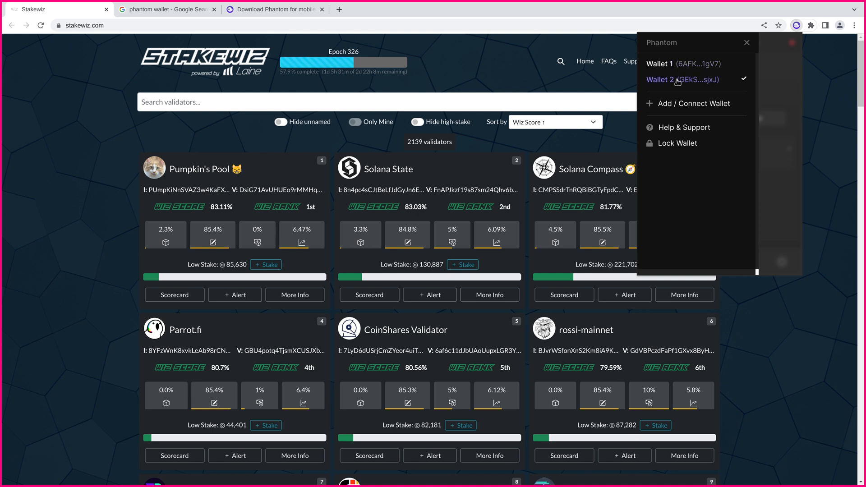
mouse_move(684, 83)
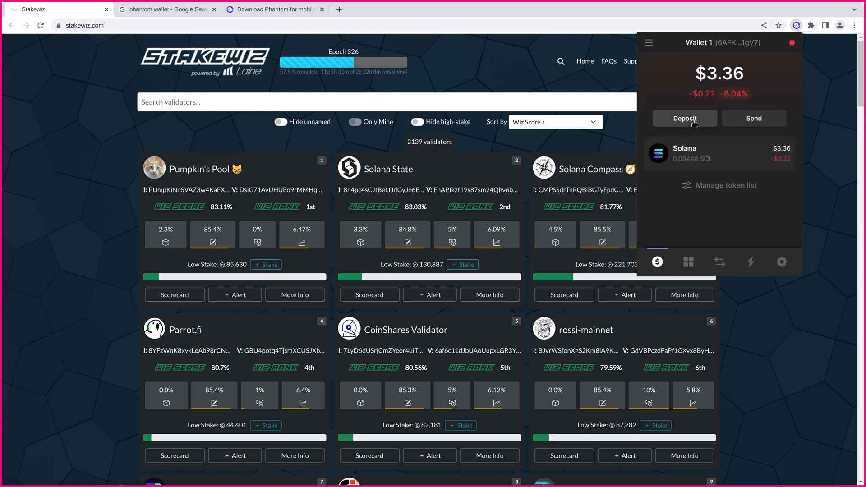
mouse_move(765, 316)
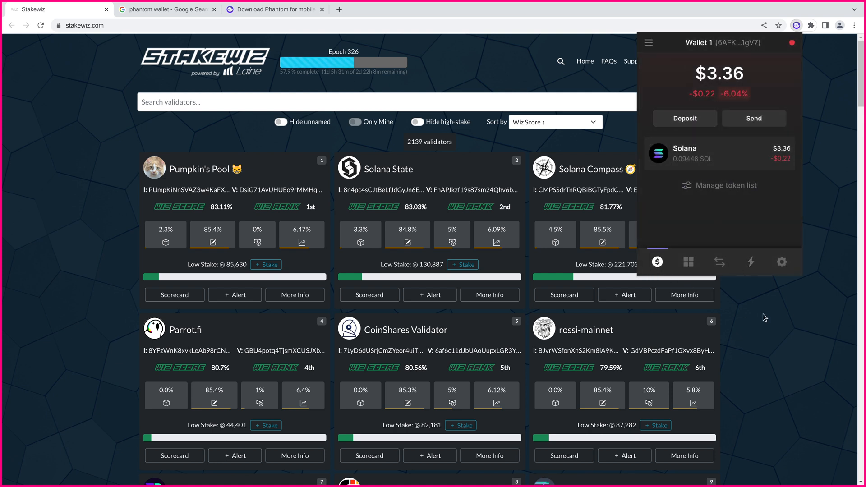